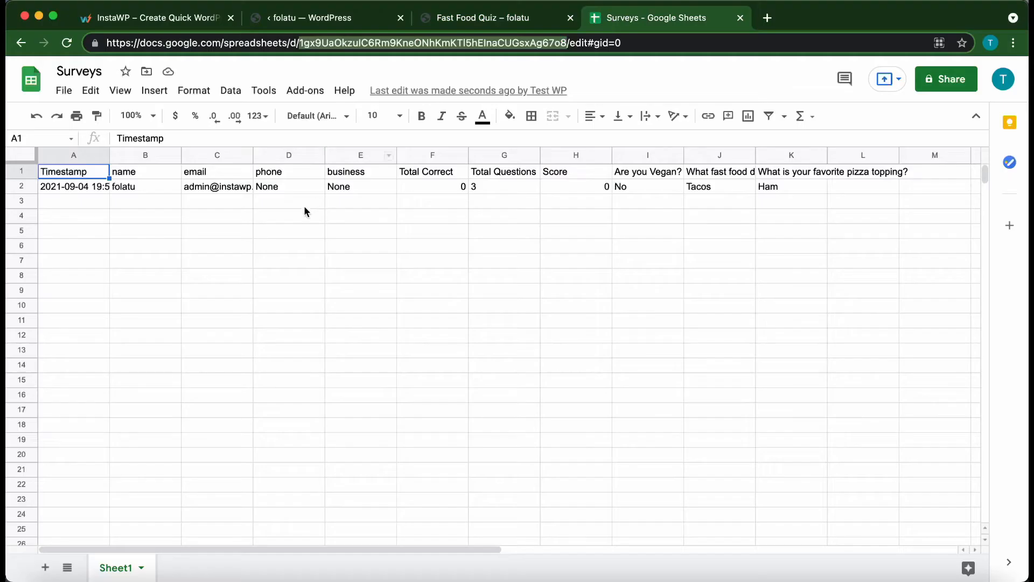
# - Read down the instawp.io homepage through Features and Pricing to the FAQs, then return to the WordPress dashboard
pyautogui.click(289, 200)
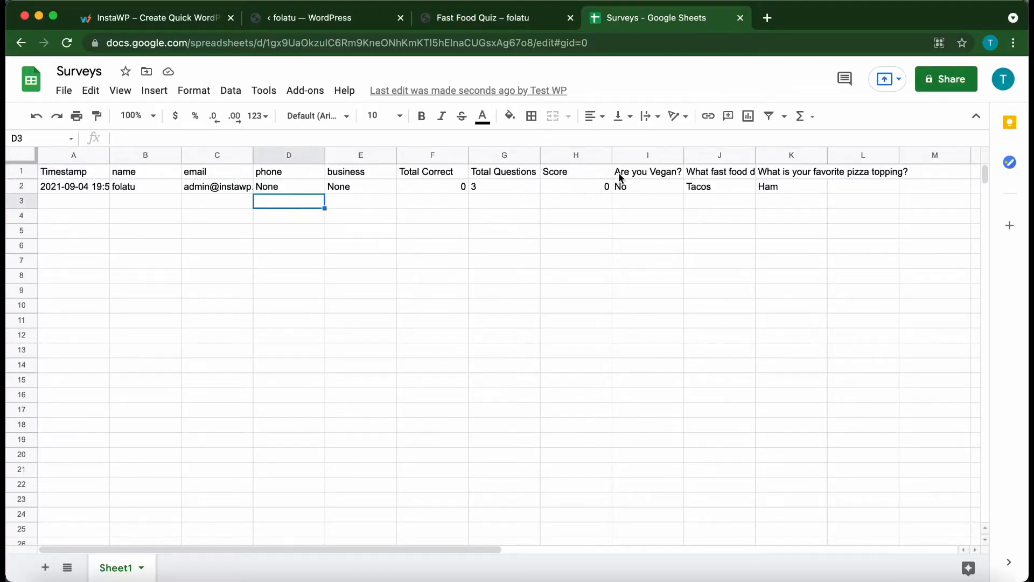
pyautogui.click(156, 17)
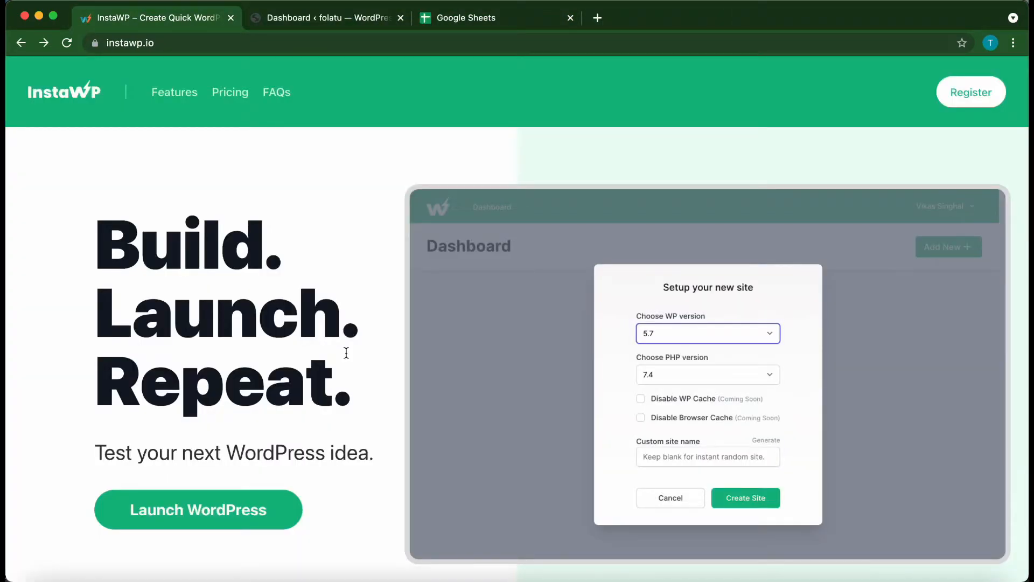
pyautogui.scroll(-3)
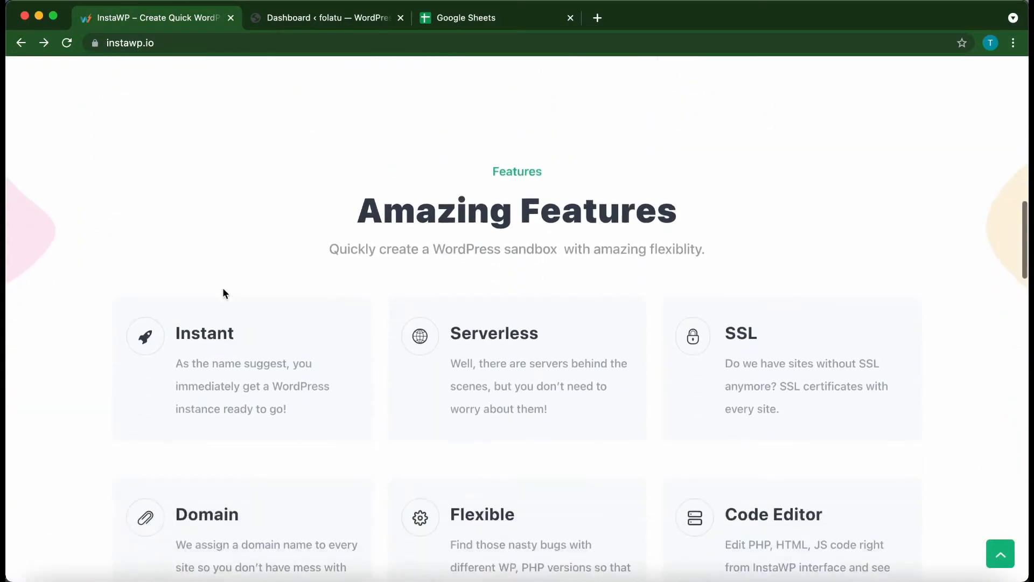
pyautogui.scroll(-3)
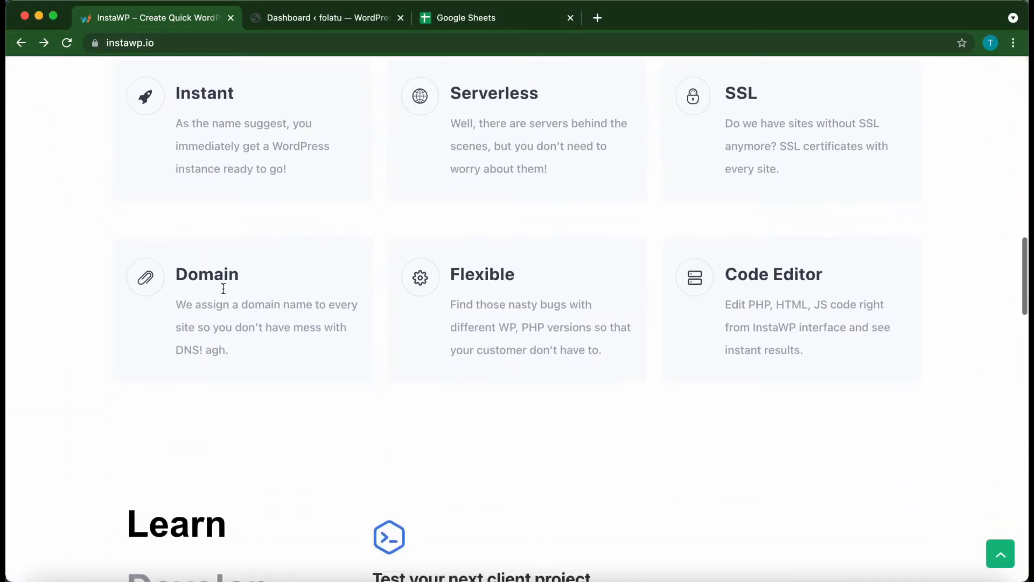
pyautogui.scroll(-3)
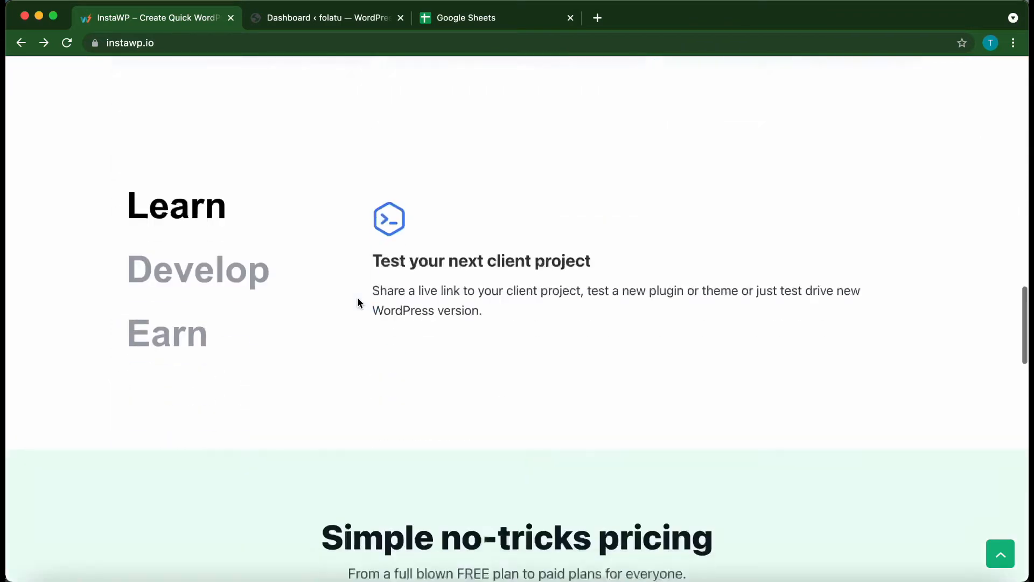
pyautogui.scroll(-3)
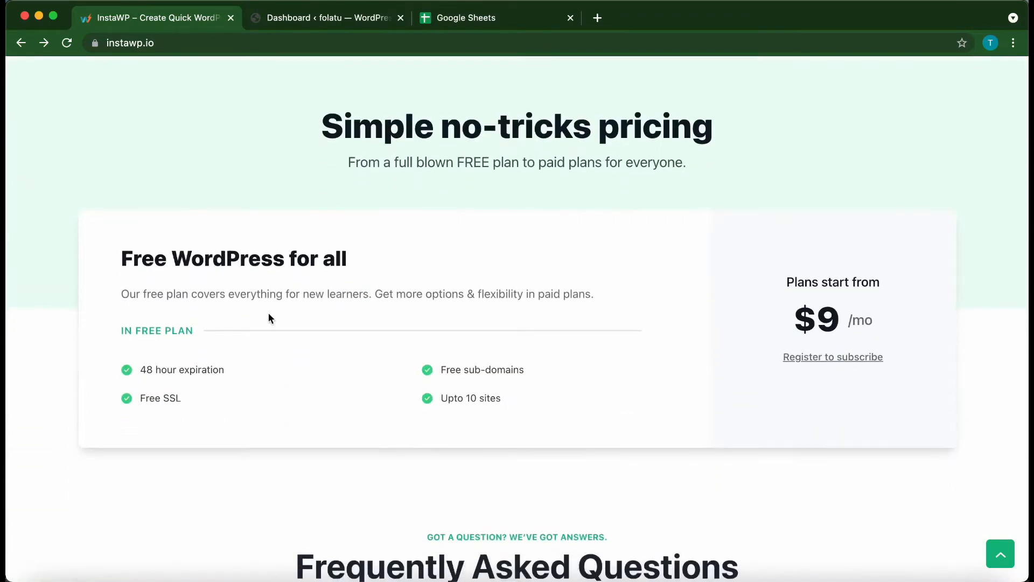
pyautogui.moveTo(504, 410)
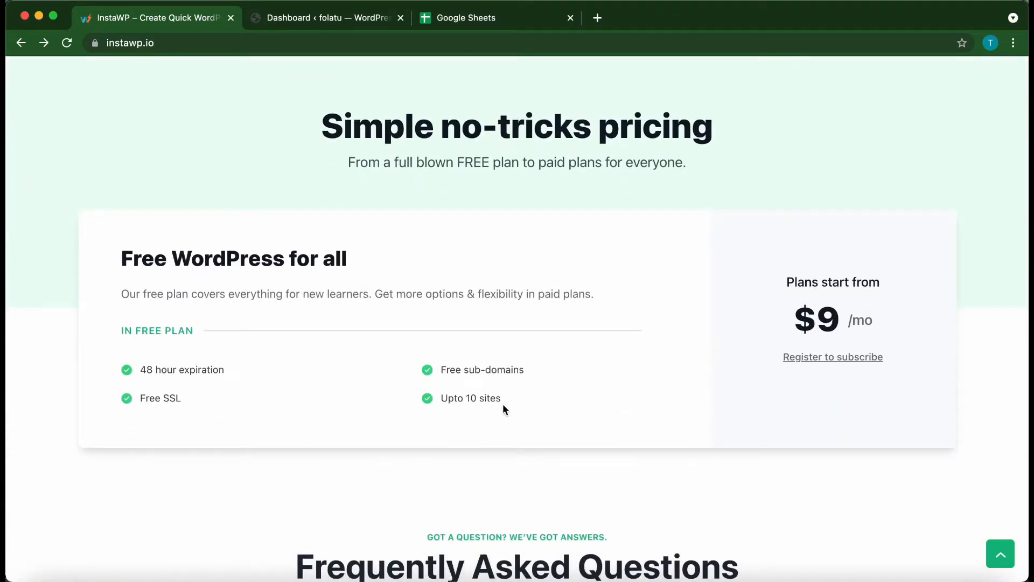
pyautogui.scroll(-3)
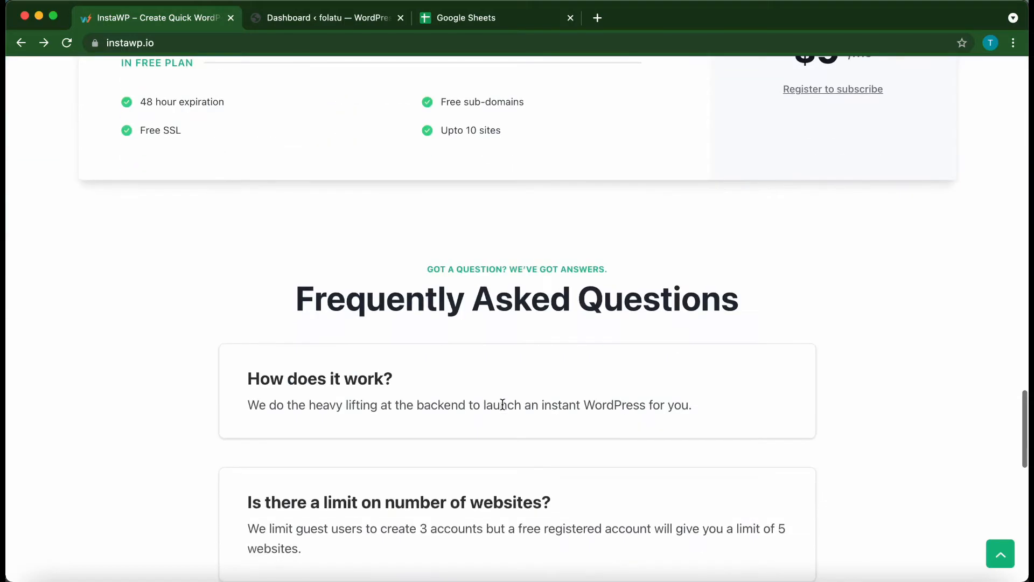
pyautogui.click(323, 18)
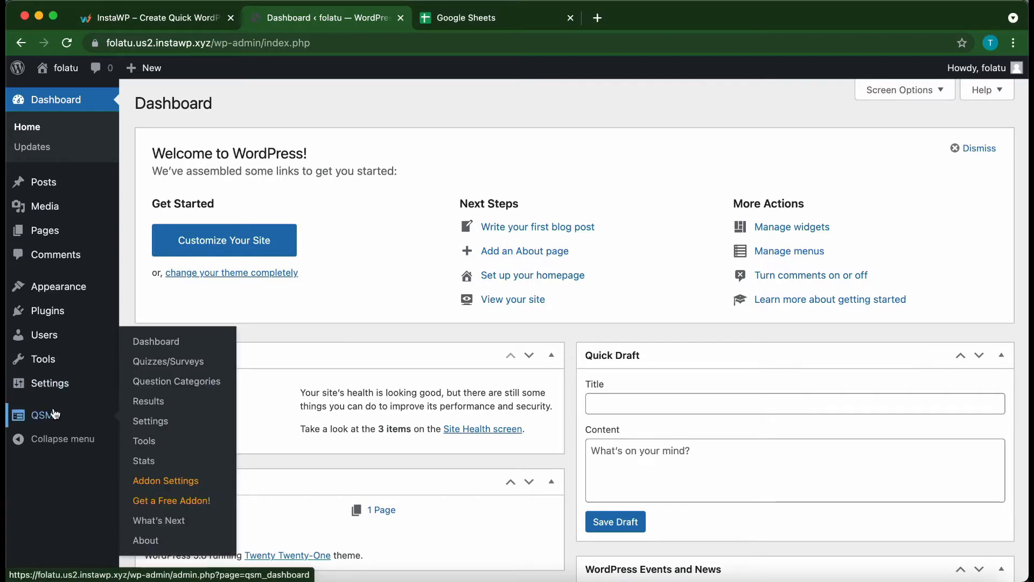
pyautogui.moveTo(167, 361)
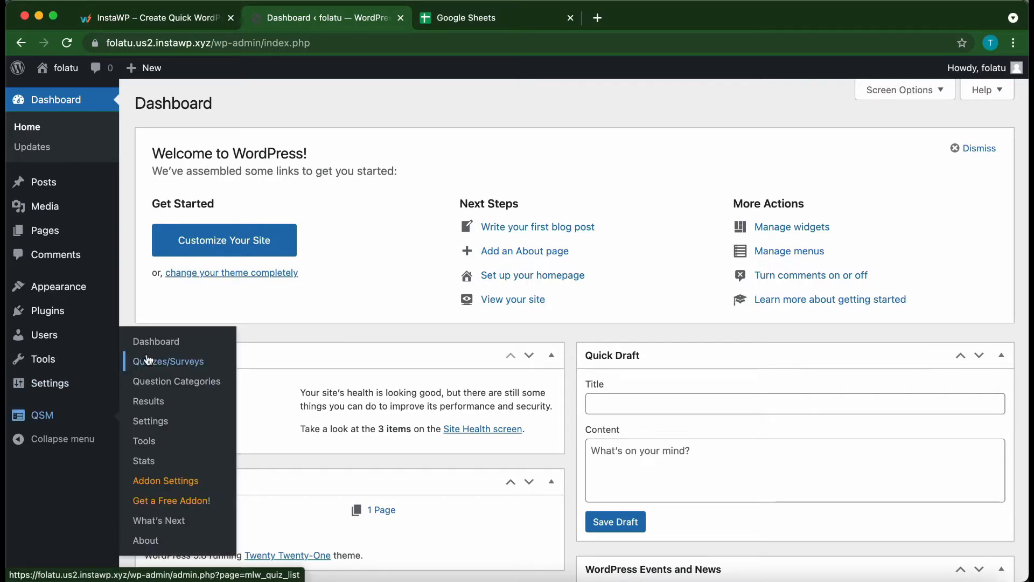
# - From the QSM dashboard, go to the 'Extend QSM with PRO Addons' pricing page
pyautogui.click(155, 341)
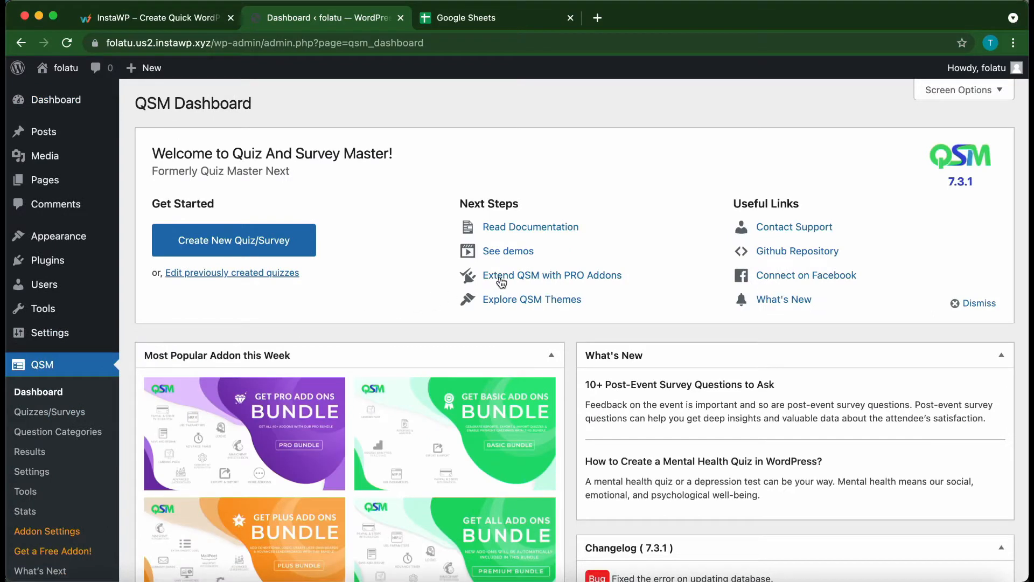
pyautogui.click(552, 275)
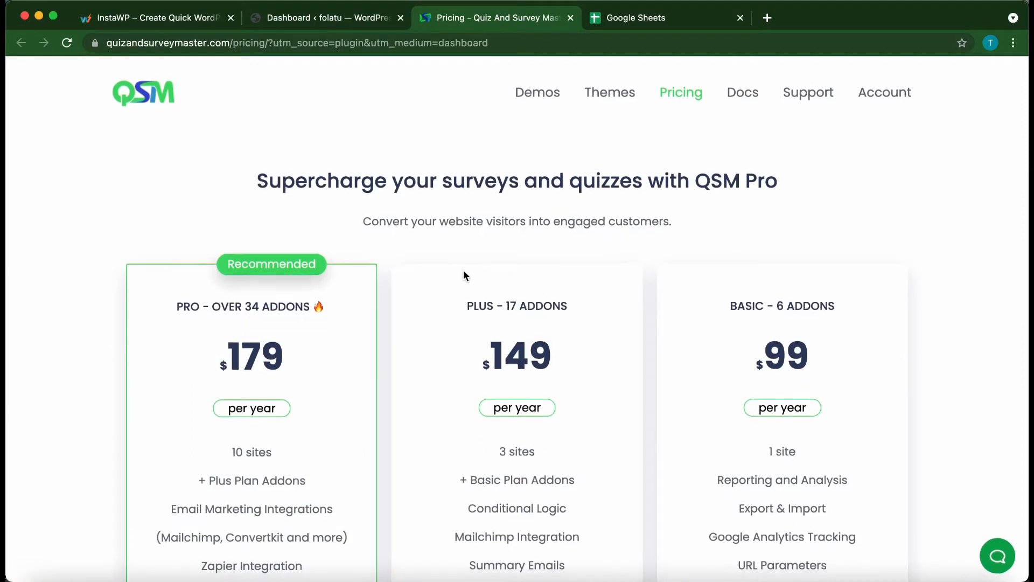
# - Review the QSM pricing plans down to the individual add-ons grid with Google Sheet Connector
pyautogui.scroll(-3)
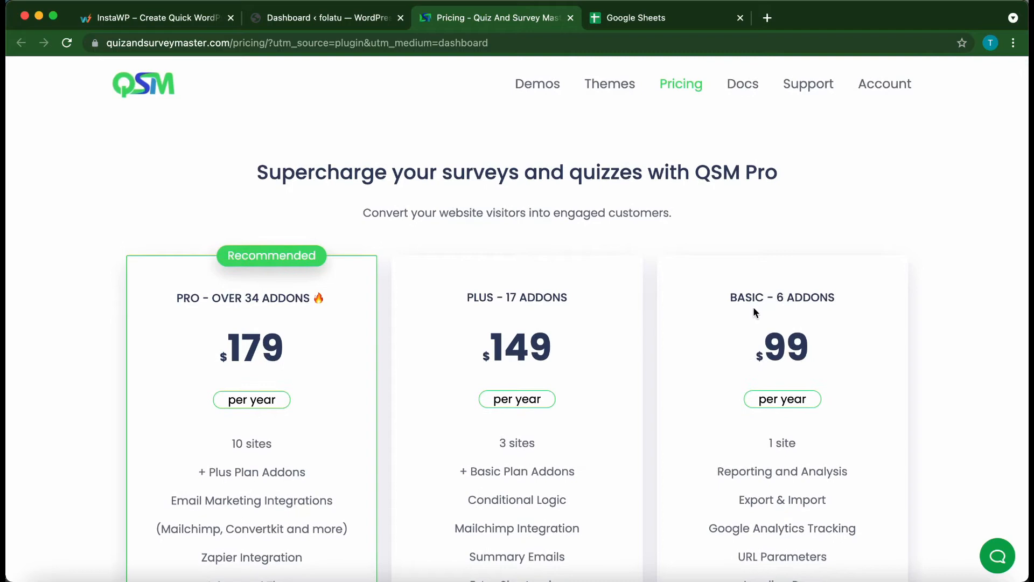
pyautogui.scroll(-3)
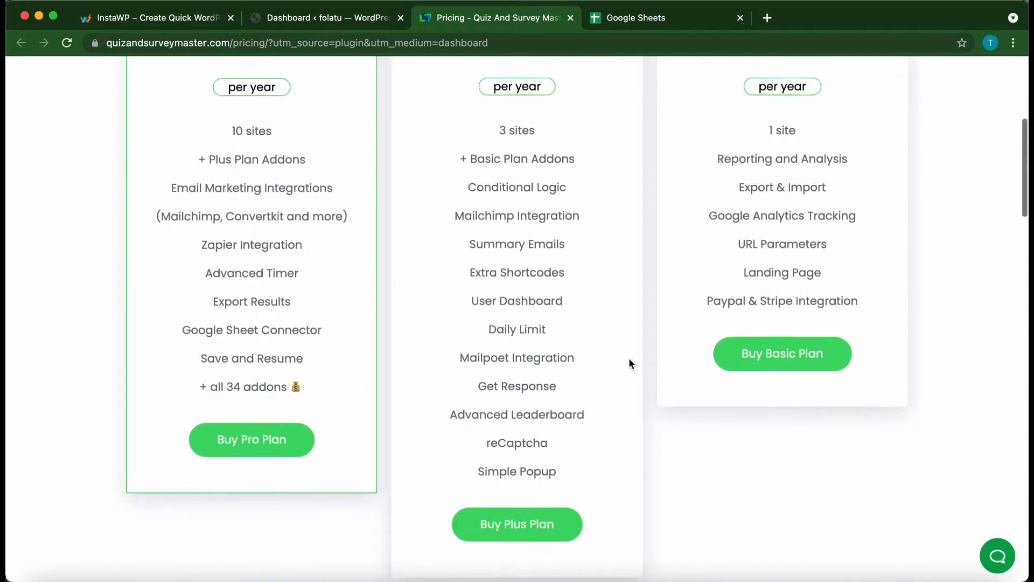
pyautogui.scroll(-3)
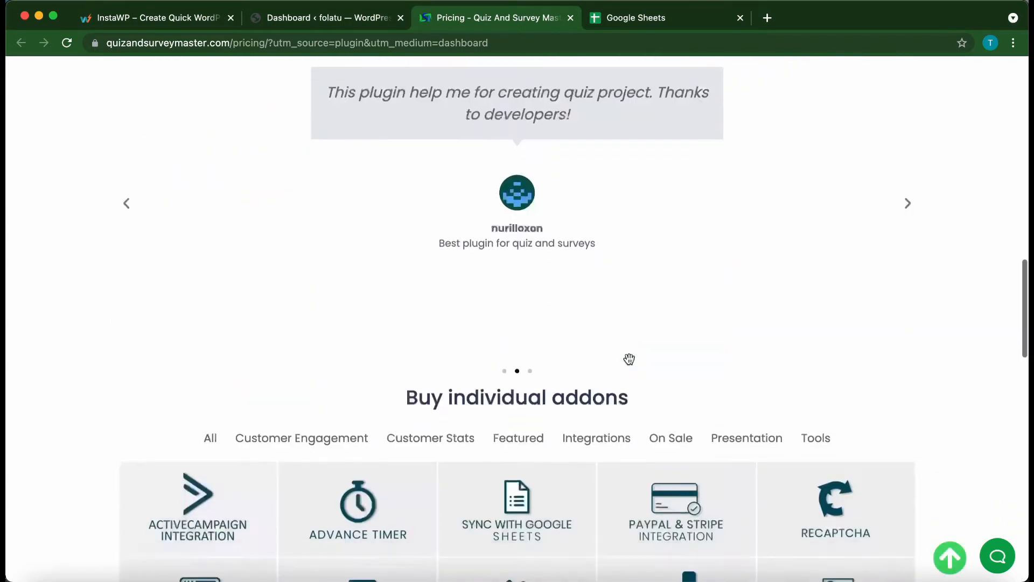
pyautogui.scroll(-3)
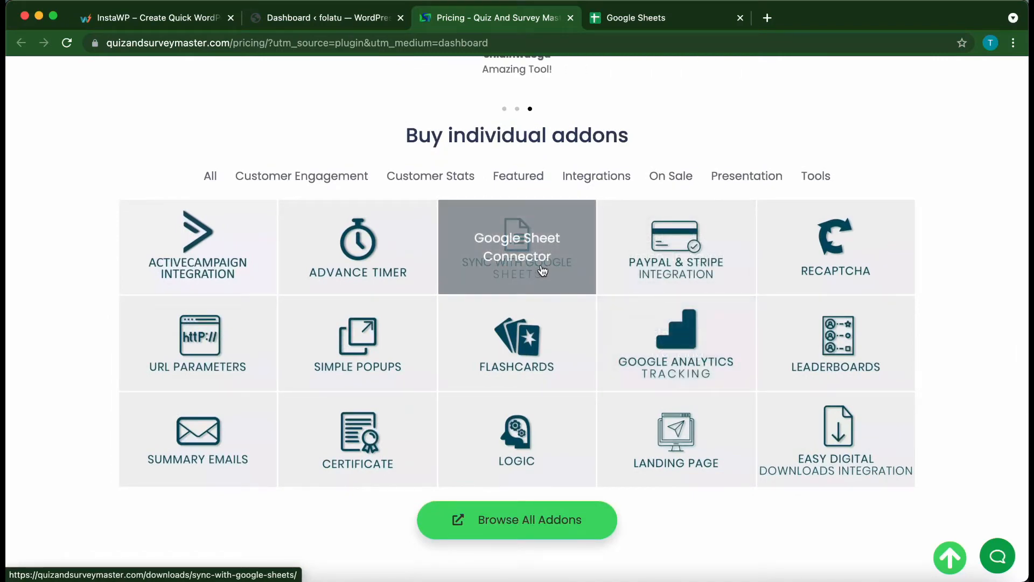
# - Add Google Sheet Connector – Personal (1 Site) at $29.00 to the cart and go to checkout
pyautogui.click(516, 256)
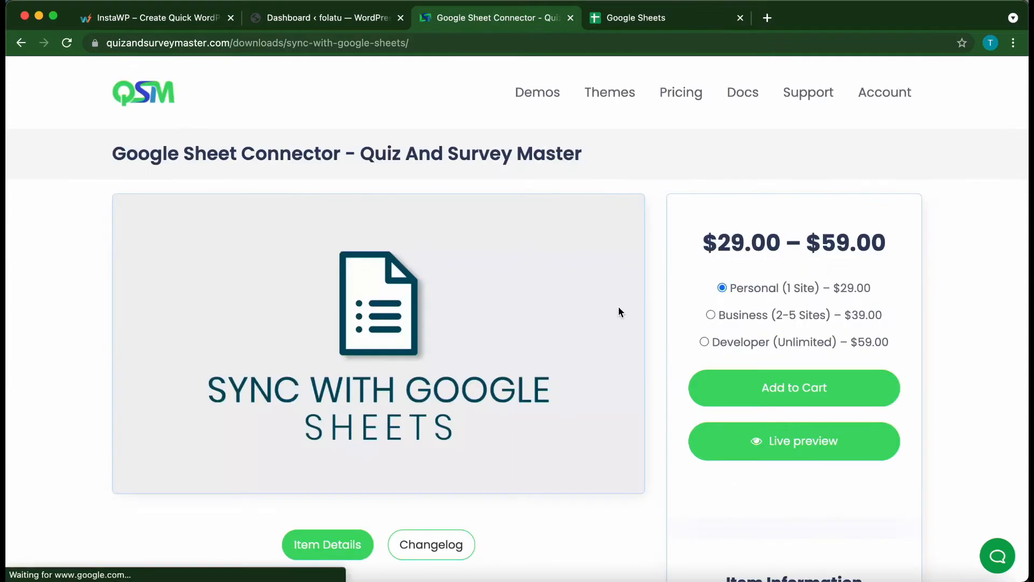
pyautogui.scroll(-3)
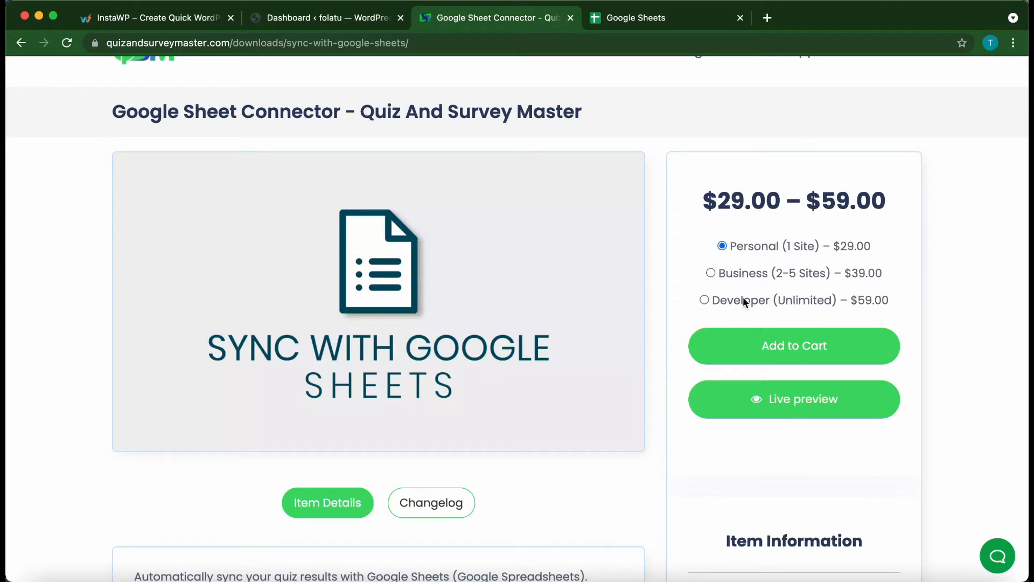
pyautogui.scroll(-3)
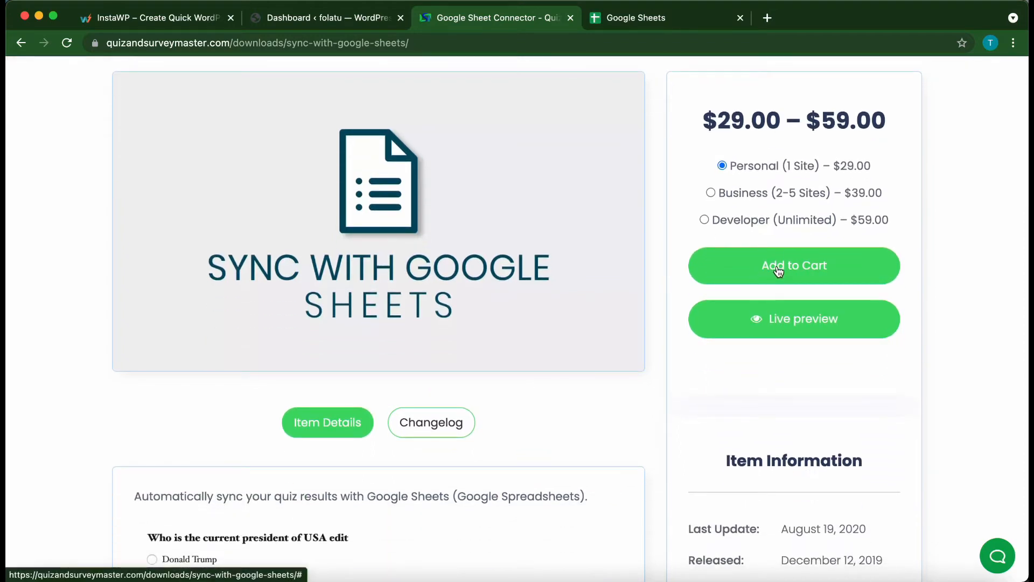
pyautogui.click(794, 265)
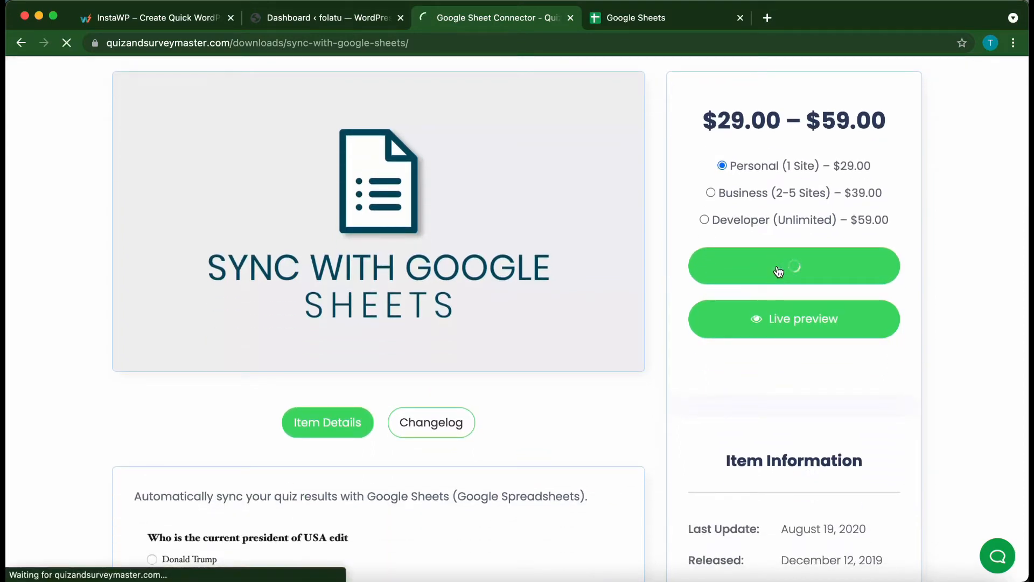
pyautogui.click(794, 266)
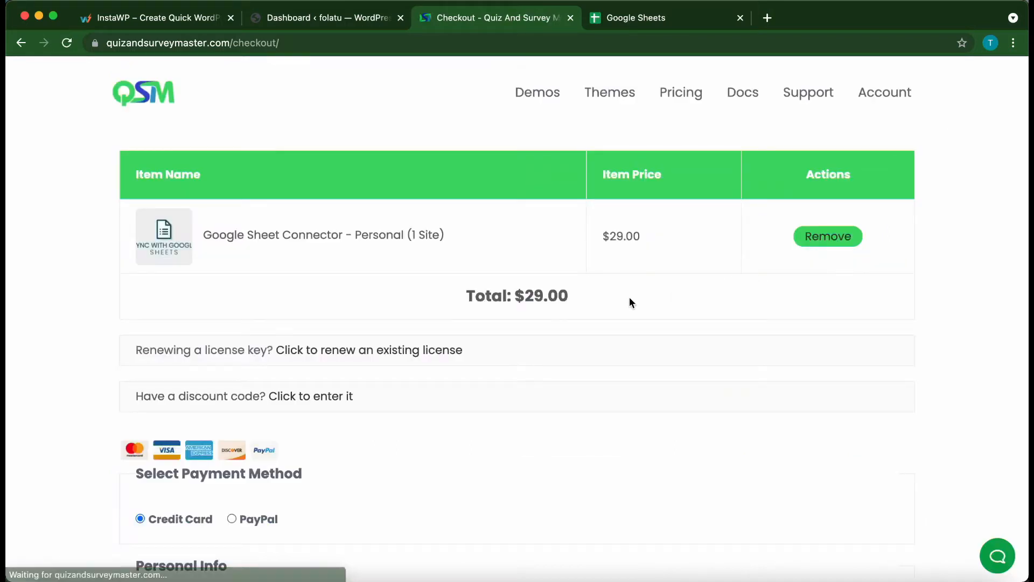
# - Review the checkout form for the Google Sheet Connector order
pyautogui.scroll(-3)
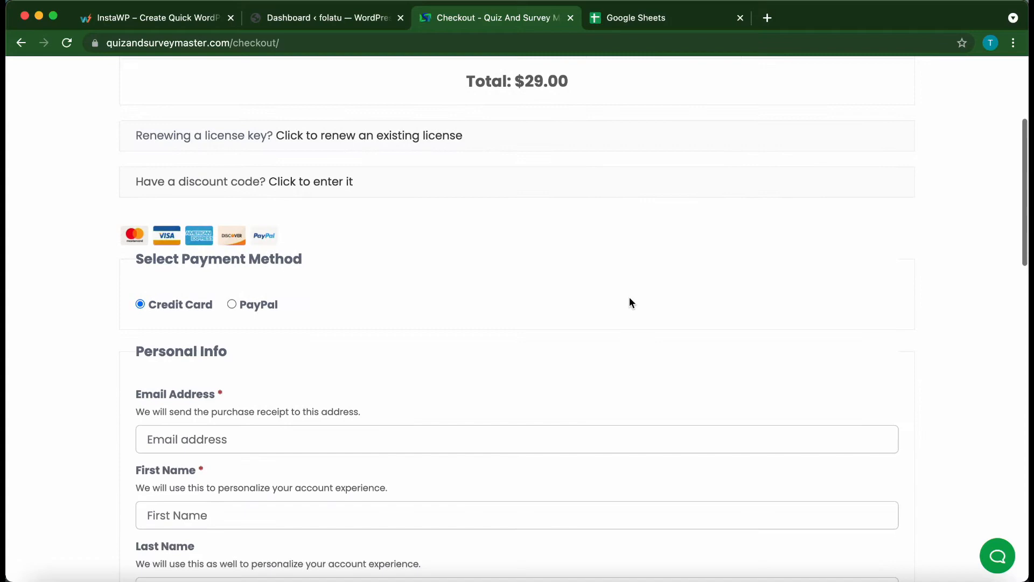
pyautogui.scroll(-3)
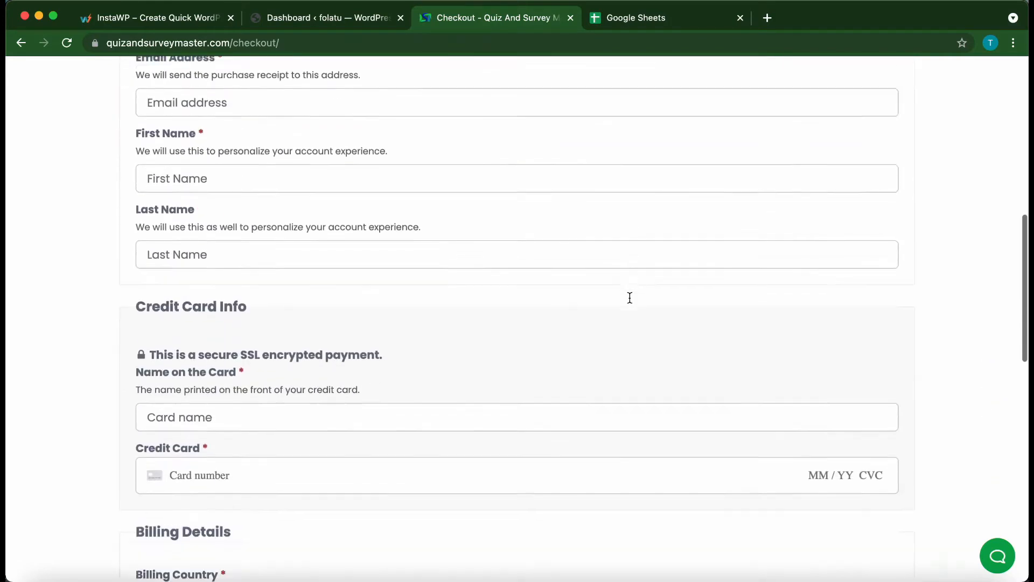
pyautogui.scroll(-3)
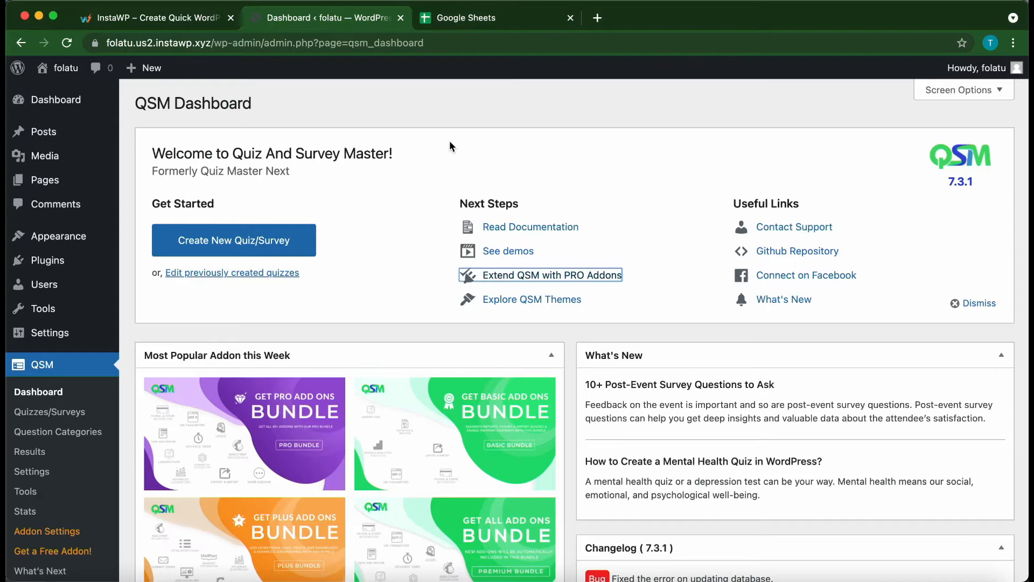
pyautogui.moveTo(47, 259)
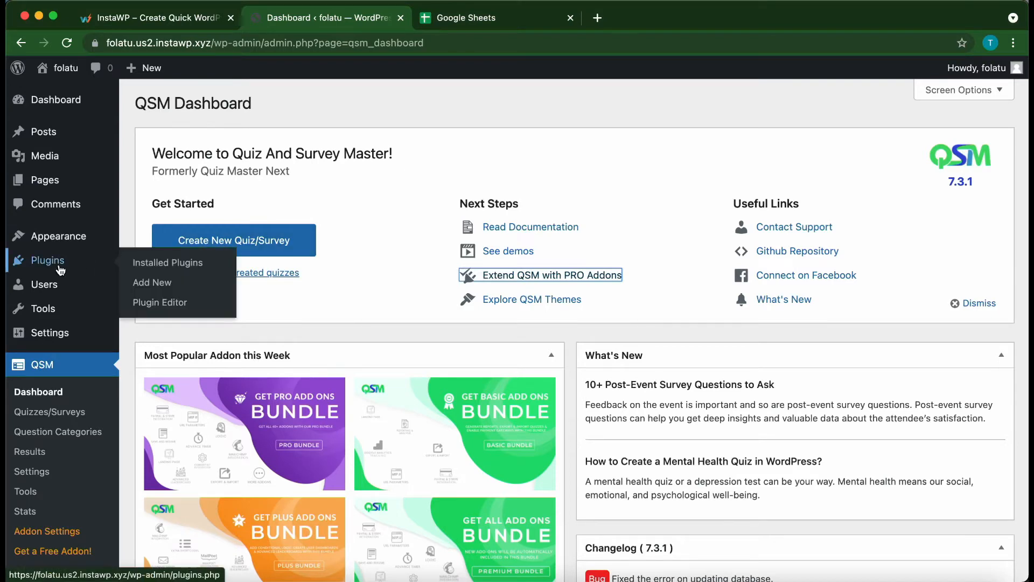
# - Upload qsm-google-sheets.zip through Plugins > Add New > Upload Plugin
pyautogui.click(153, 283)
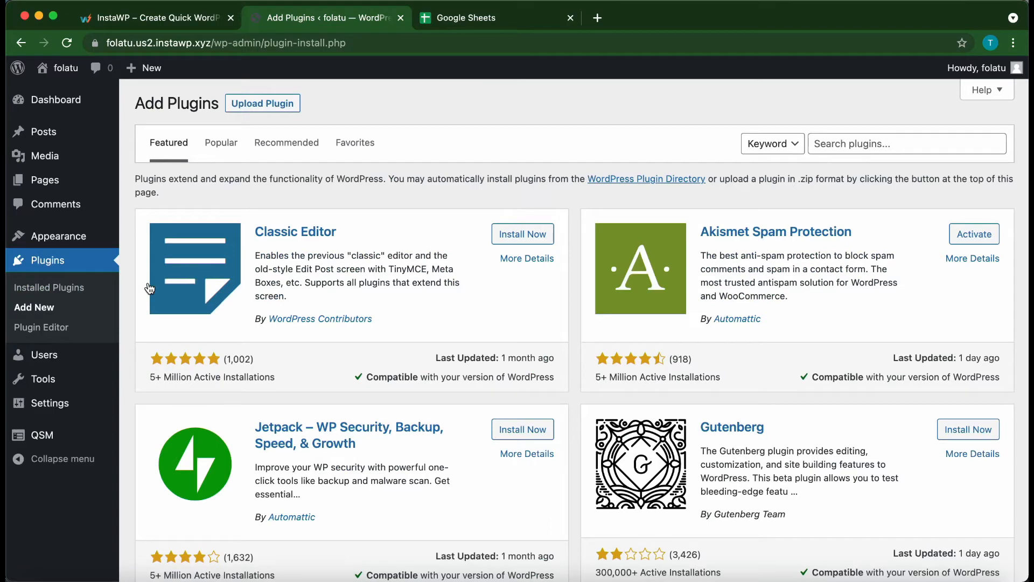
pyautogui.click(262, 104)
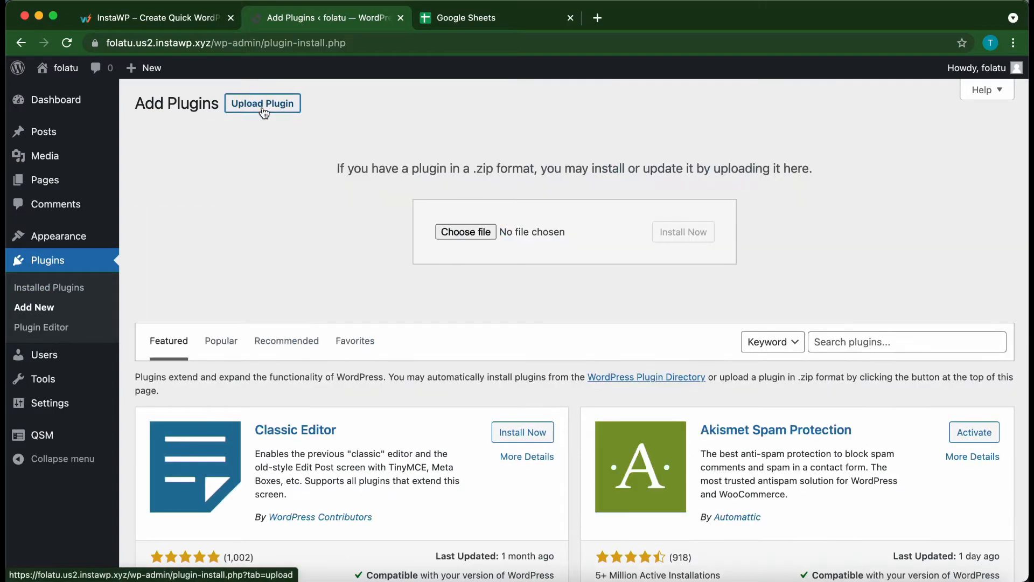
pyautogui.moveTo(465, 232)
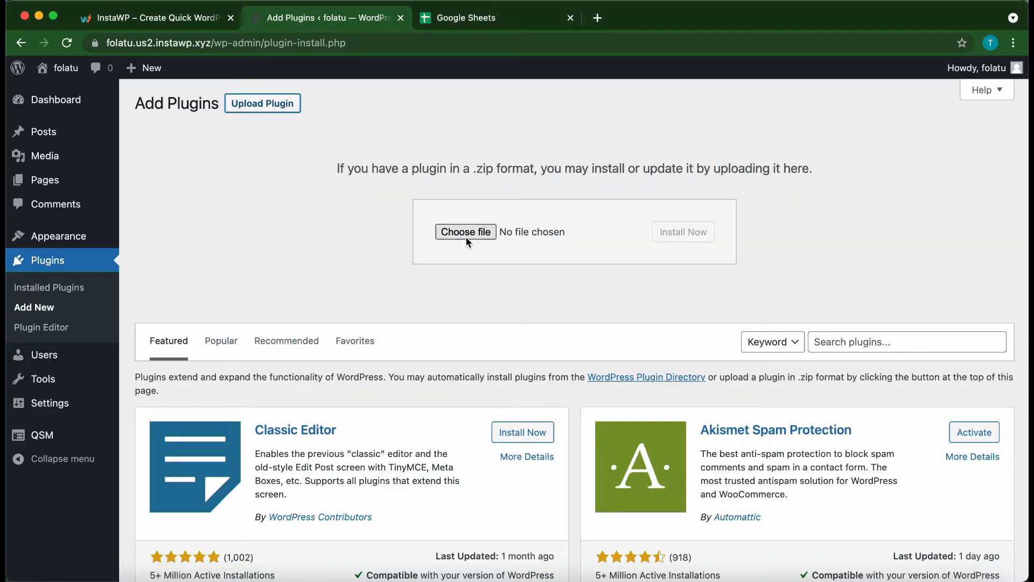
pyautogui.click(465, 232)
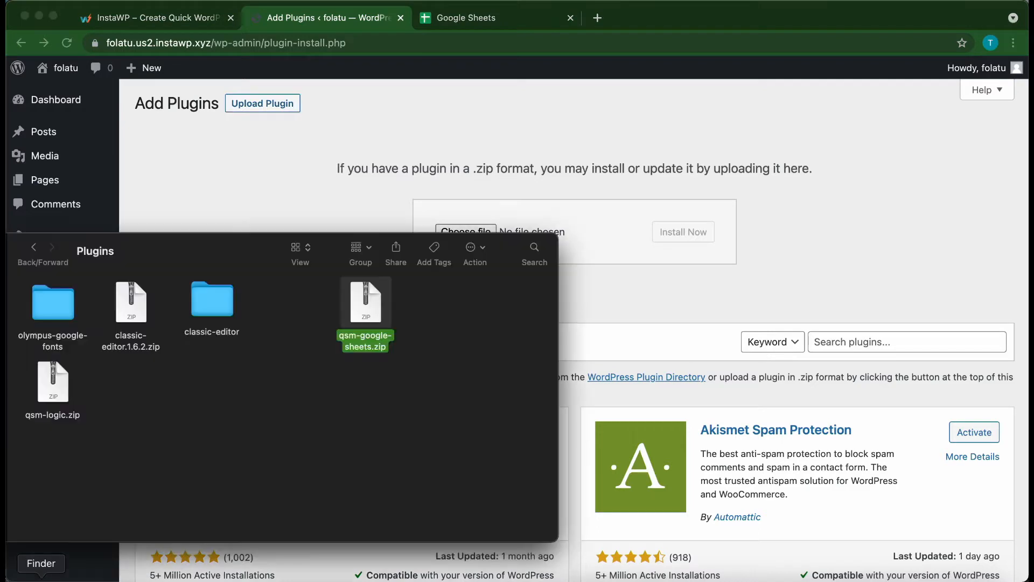
pyautogui.moveTo(365, 301); pyautogui.dragTo(614, 231)
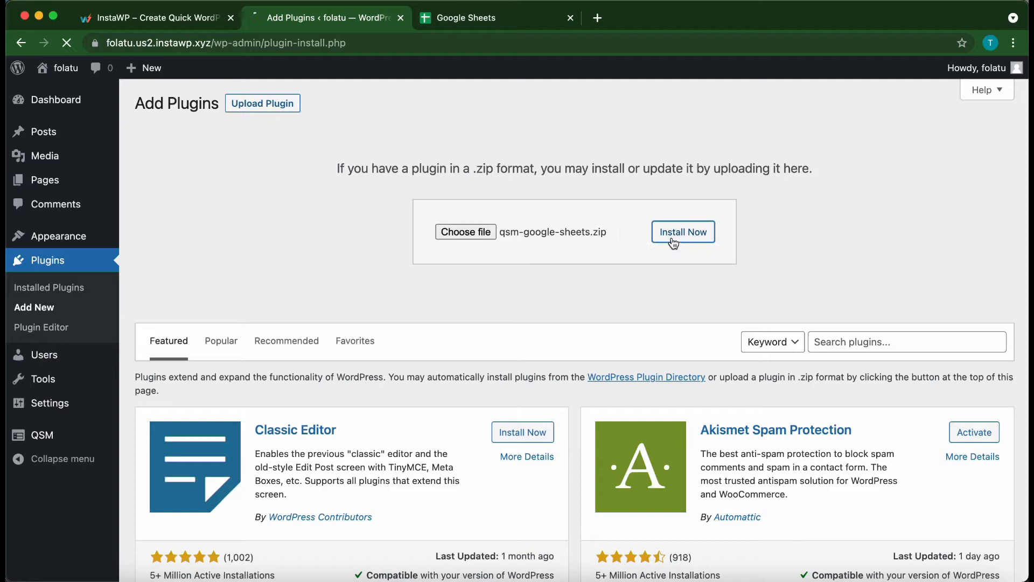
# - Install and activate the Google Sheet Connector add-on
pyautogui.click(683, 231)
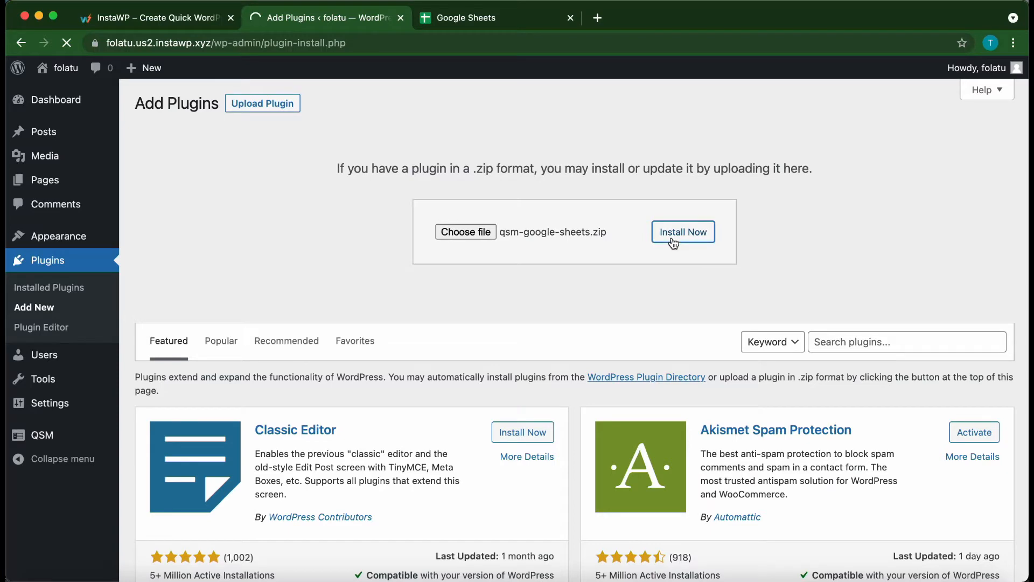
pyautogui.click(682, 232)
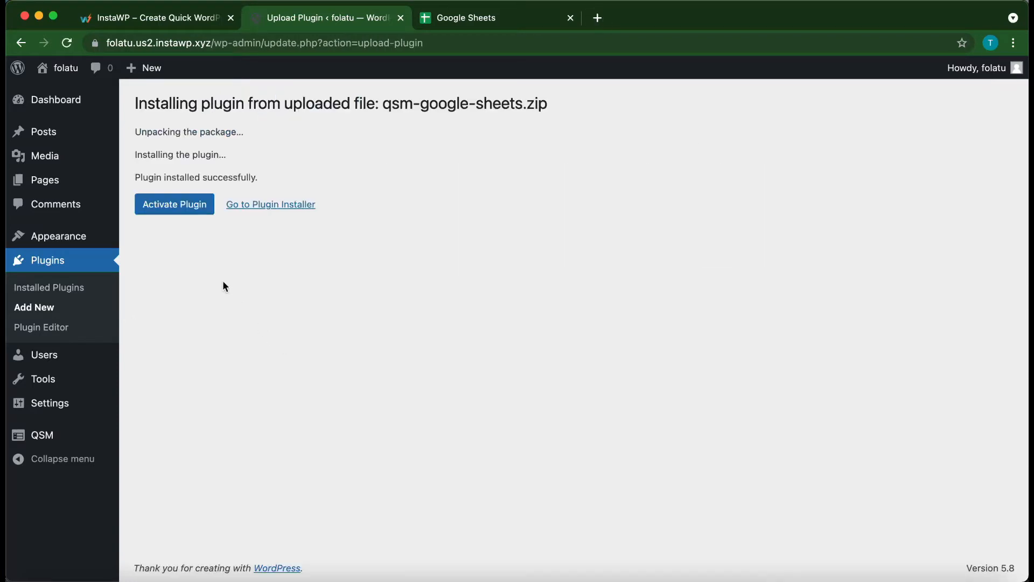
pyautogui.click(174, 204)
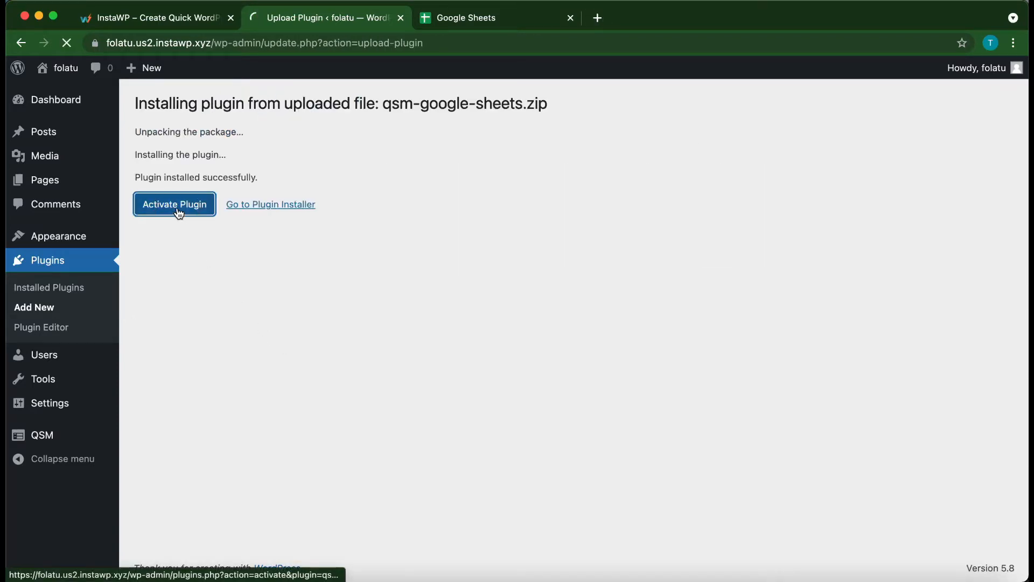
pyautogui.click(174, 204)
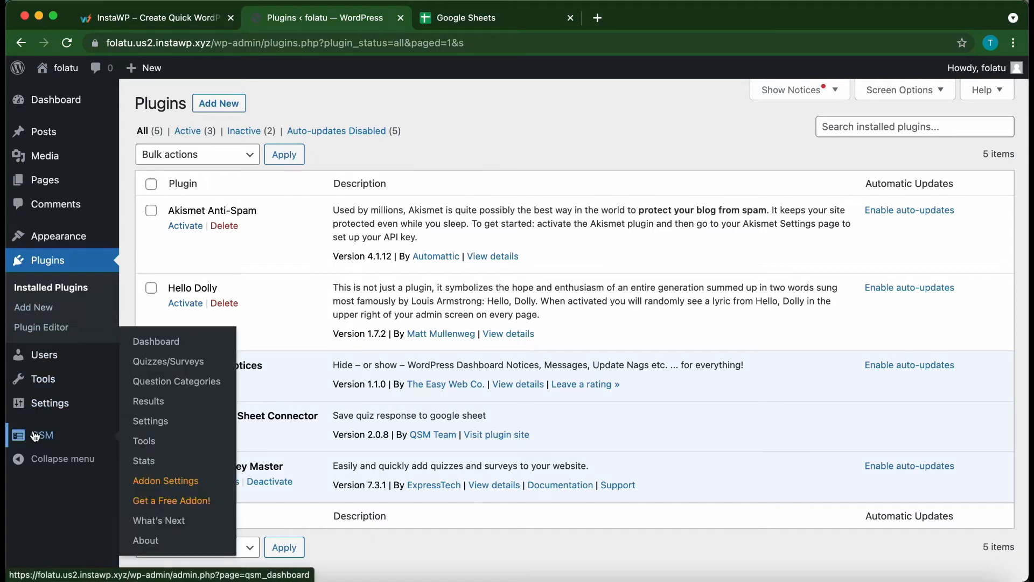
# - Reach the Google Sheet Connector settings under QSM > Addon Settings
pyautogui.click(166, 480)
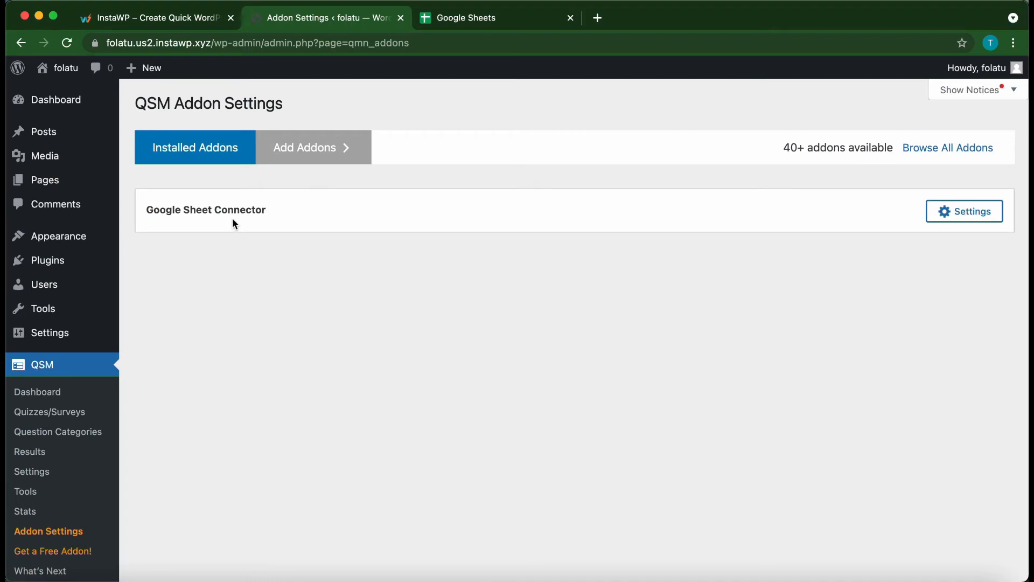
pyautogui.click(964, 211)
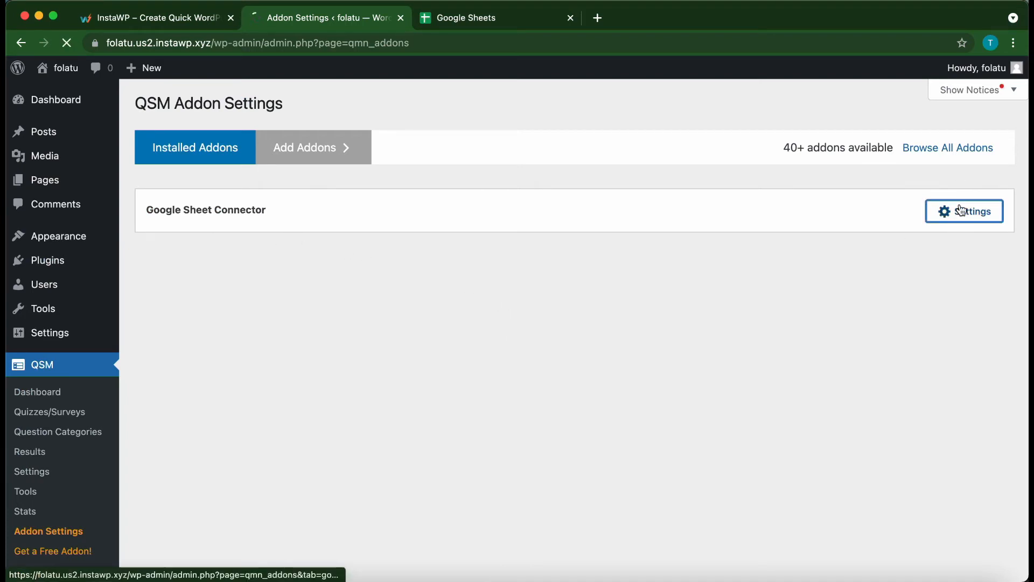
pyautogui.click(964, 211)
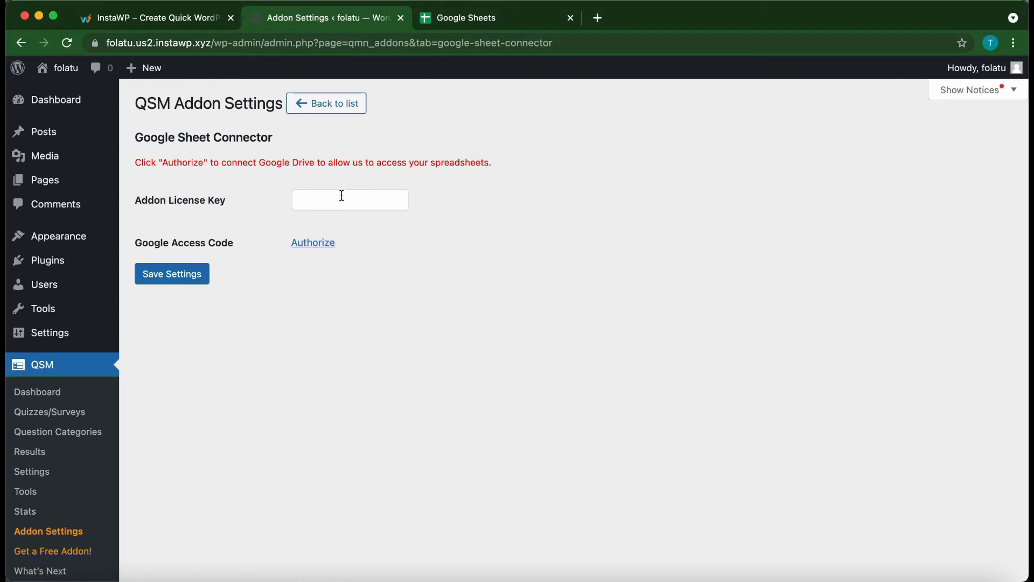
# - Fill in the add-on license key and start Google authorization
pyautogui.click(349, 199)
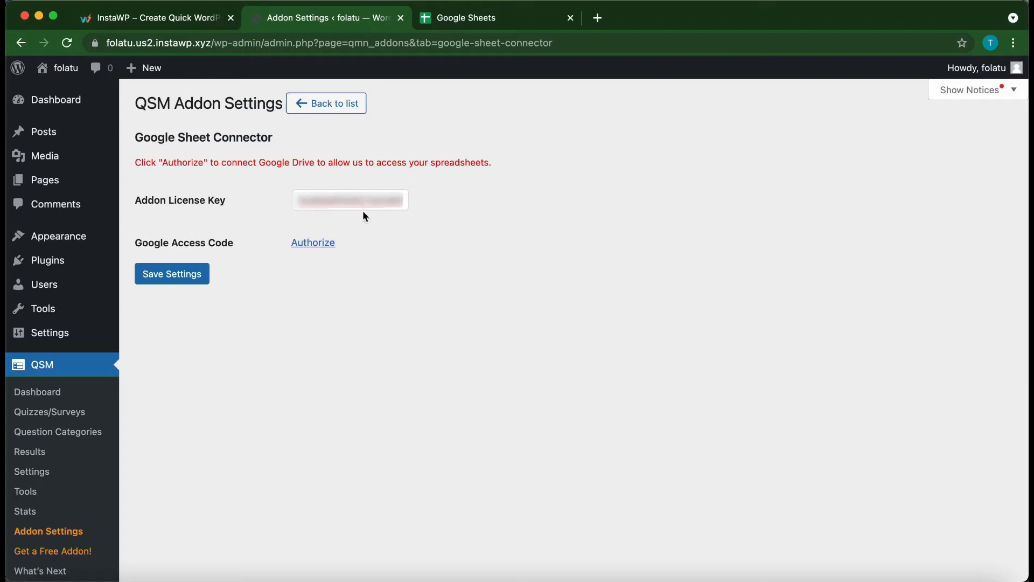
pyautogui.moveTo(330, 231)
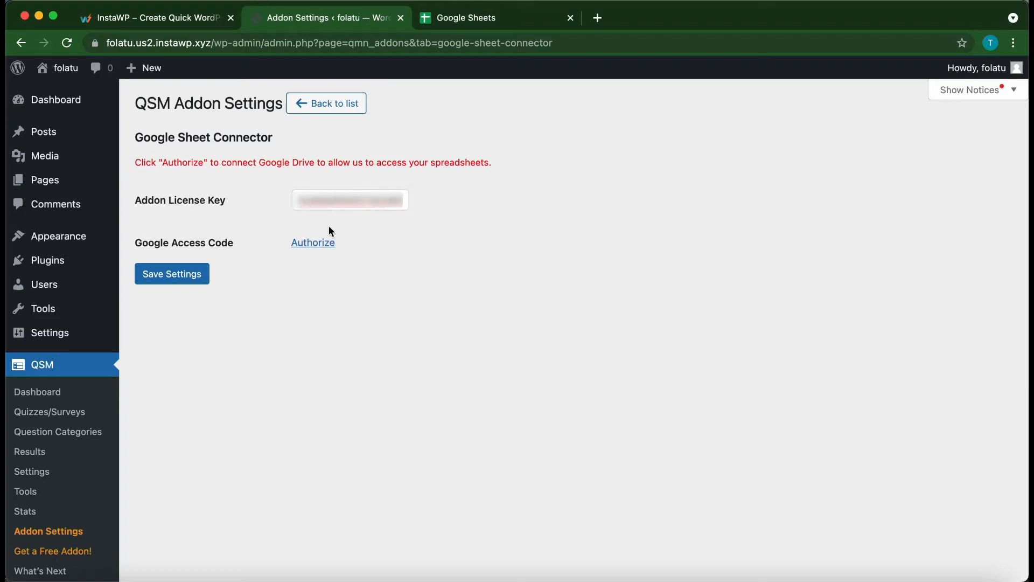
pyautogui.click(313, 242)
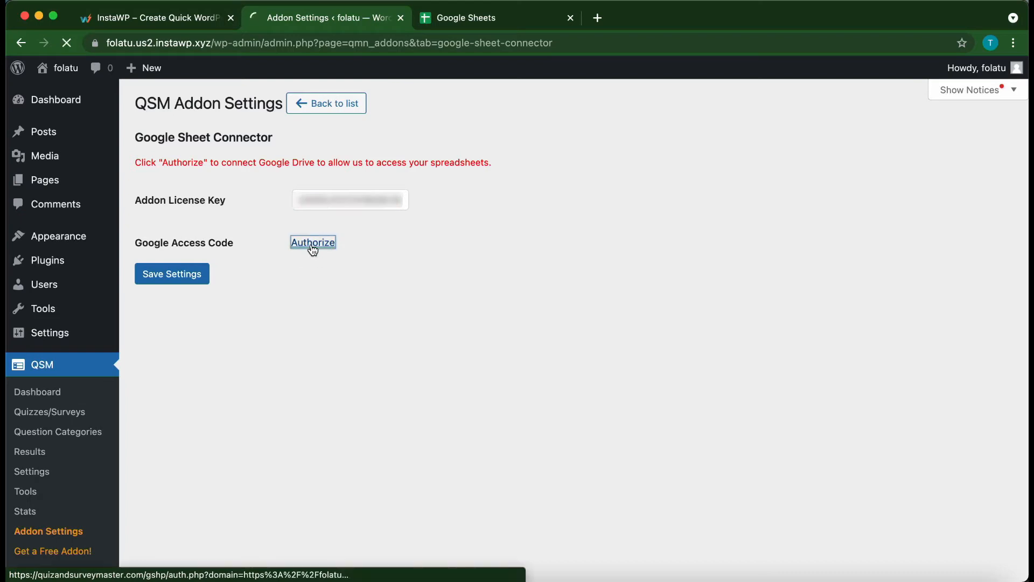
pyautogui.click(313, 241)
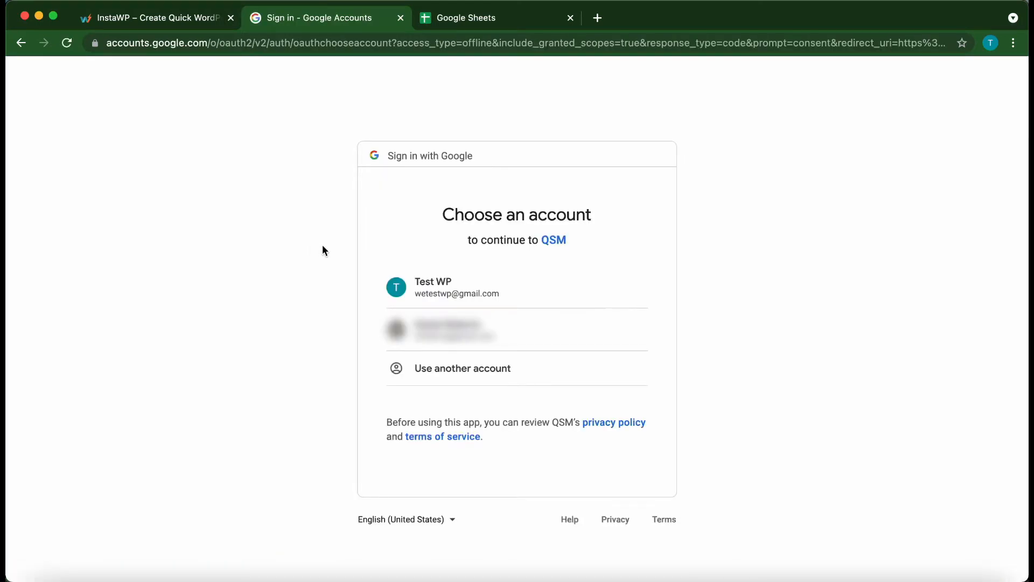
pyautogui.moveTo(335, 252)
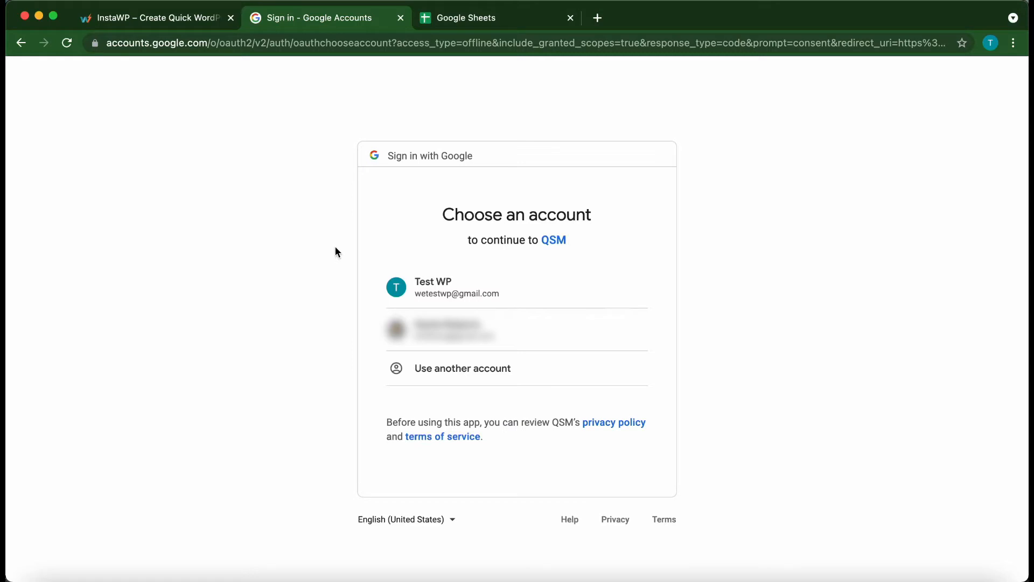
# - Choose the Google account and grant QSM access to see, edit, create and delete Google Sheets
pyautogui.click(457, 287)
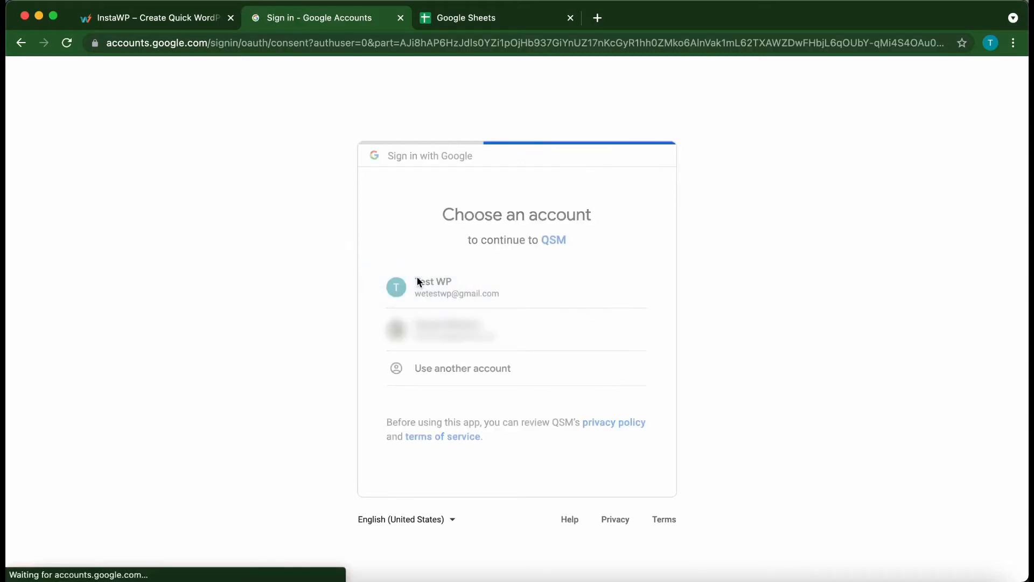
pyautogui.click(456, 287)
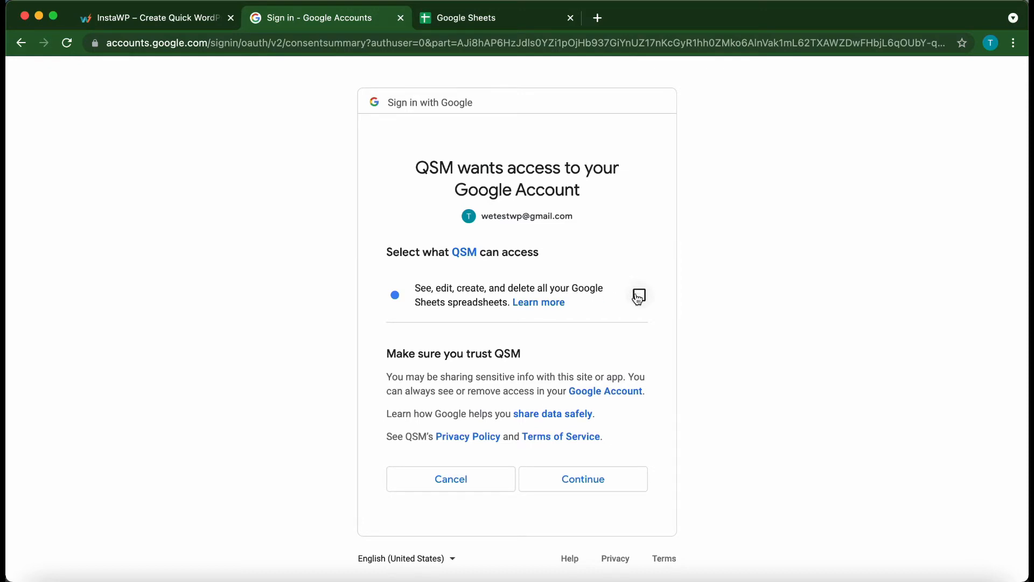
pyautogui.click(638, 294)
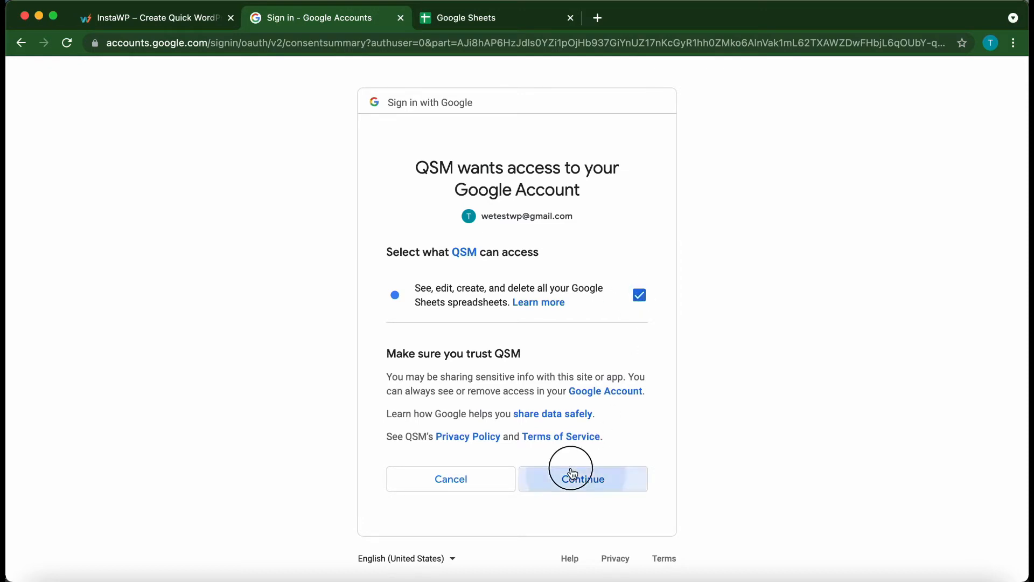
pyautogui.click(582, 479)
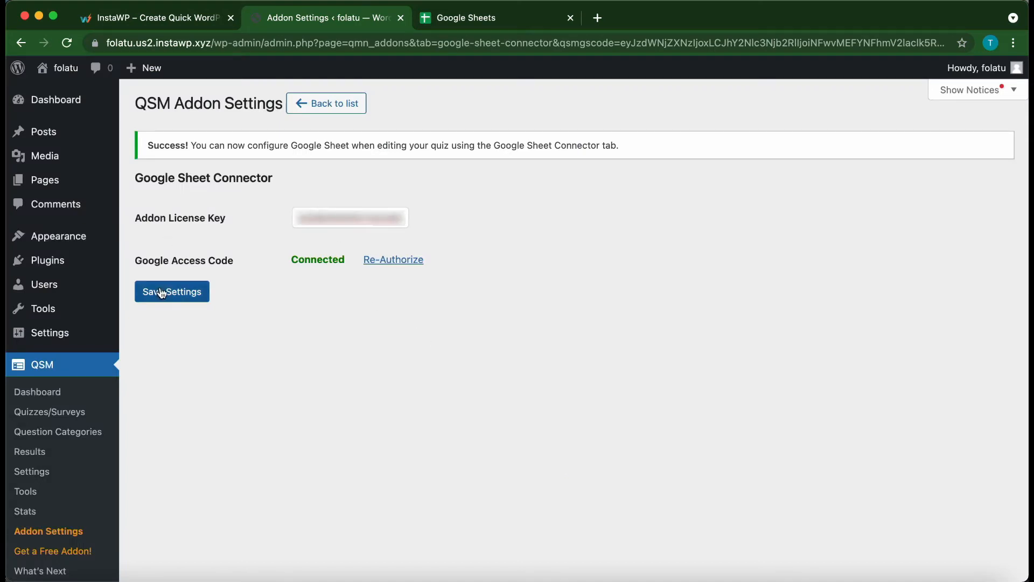
# - Save the Google Sheet Connector settings with Google access showing Connected
pyautogui.click(171, 291)
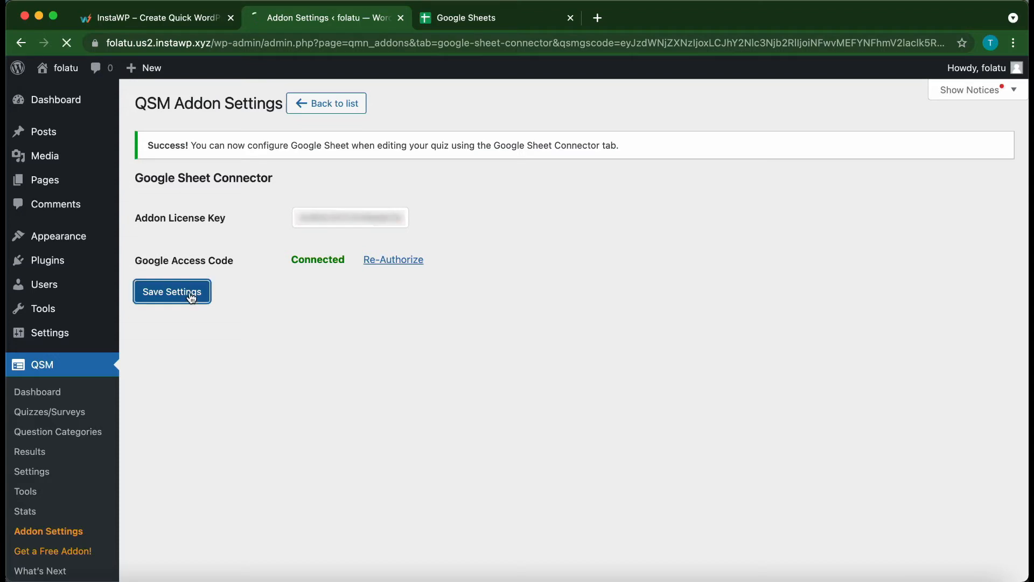
pyautogui.click(171, 291)
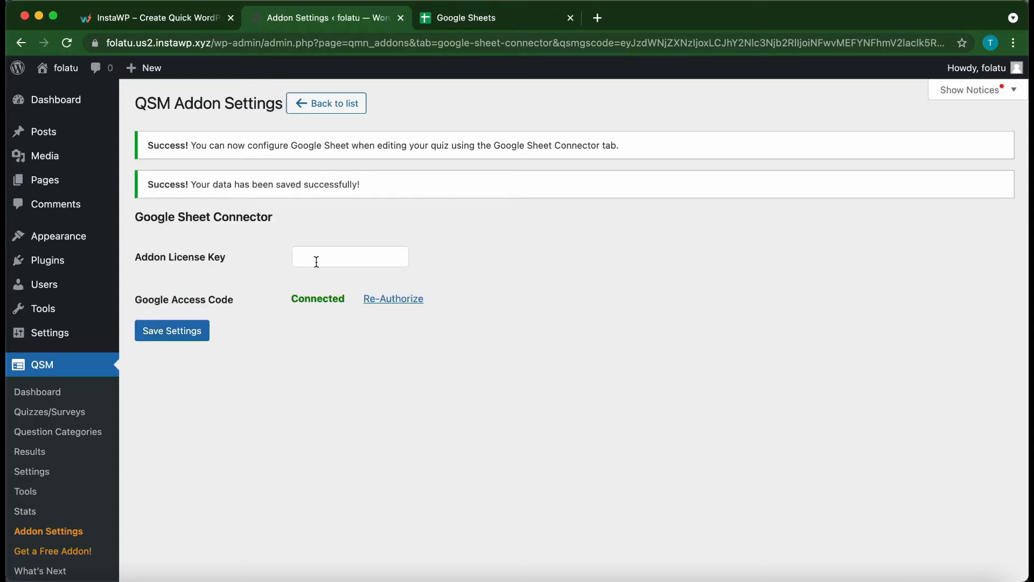
pyautogui.moveTo(405, 231)
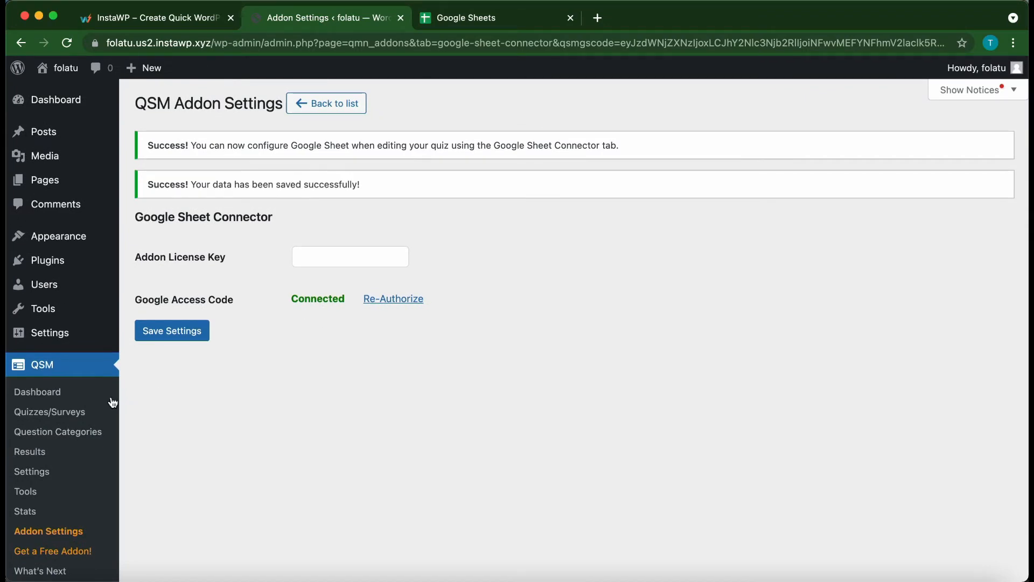
# - Open Fast Food Quiz from QSM > Quizzes/Surveys and go to its Google Sheets settings
pyautogui.click(51, 411)
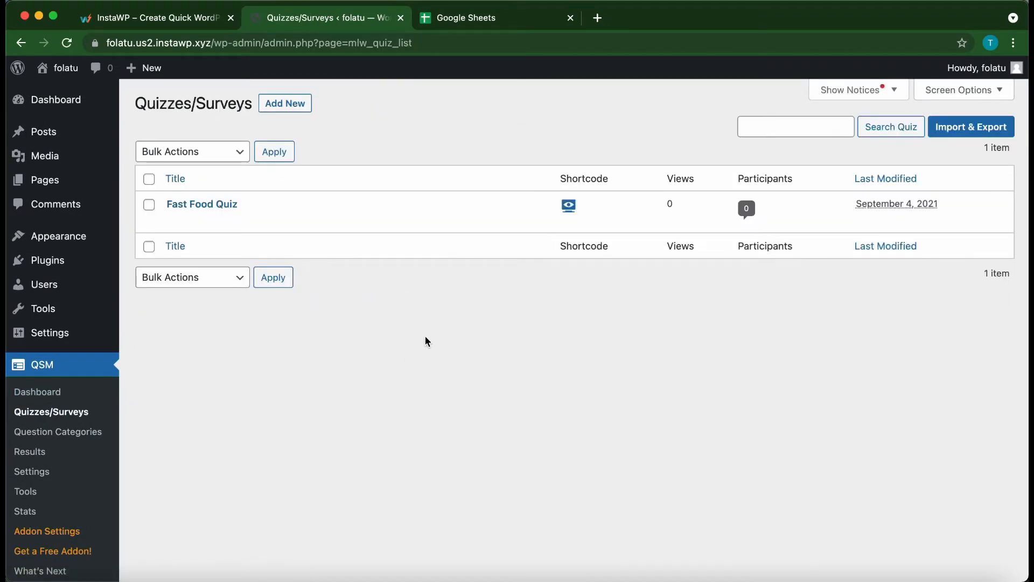
pyautogui.moveTo(201, 204)
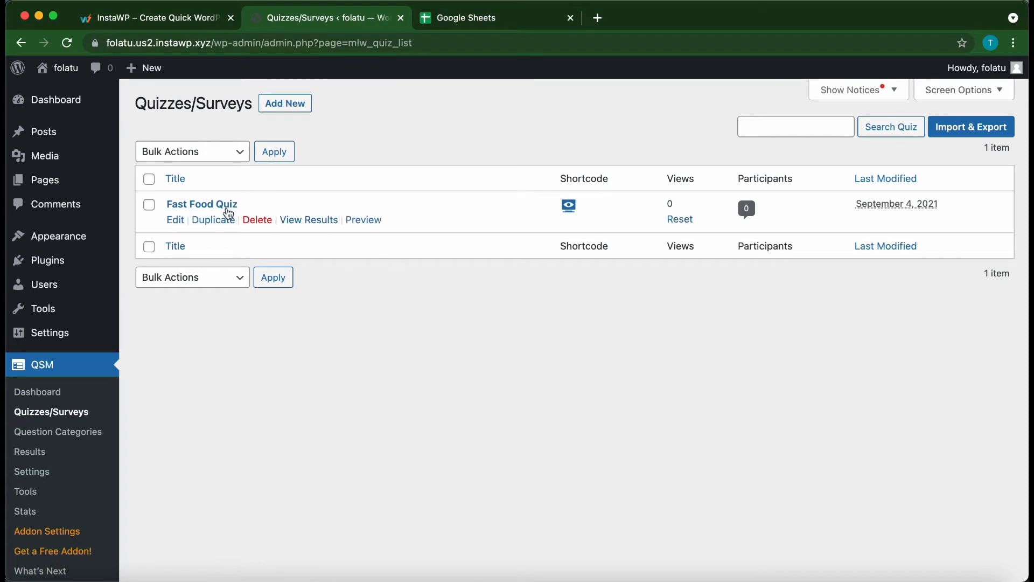
pyautogui.click(174, 220)
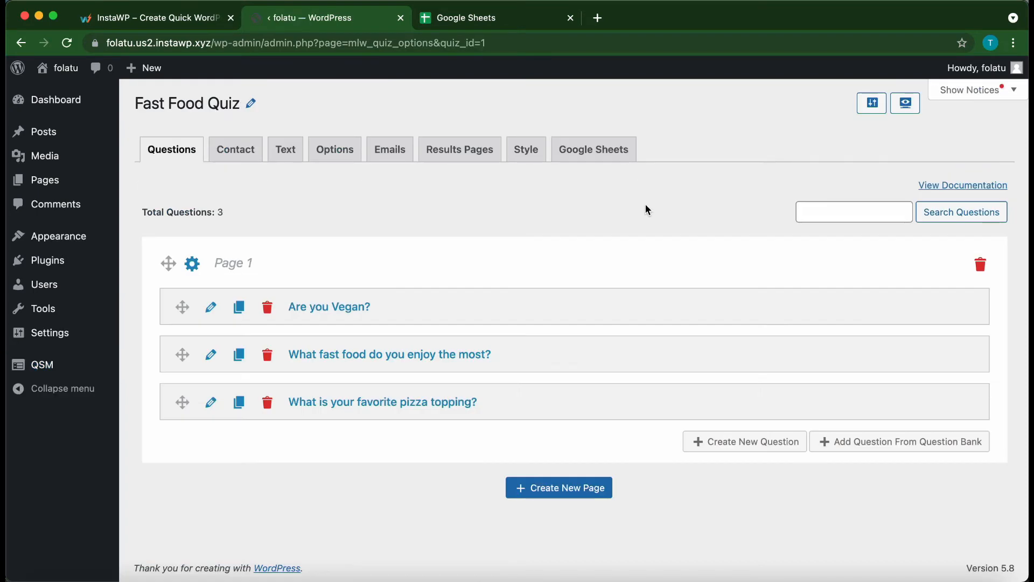
pyautogui.moveTo(636, 209)
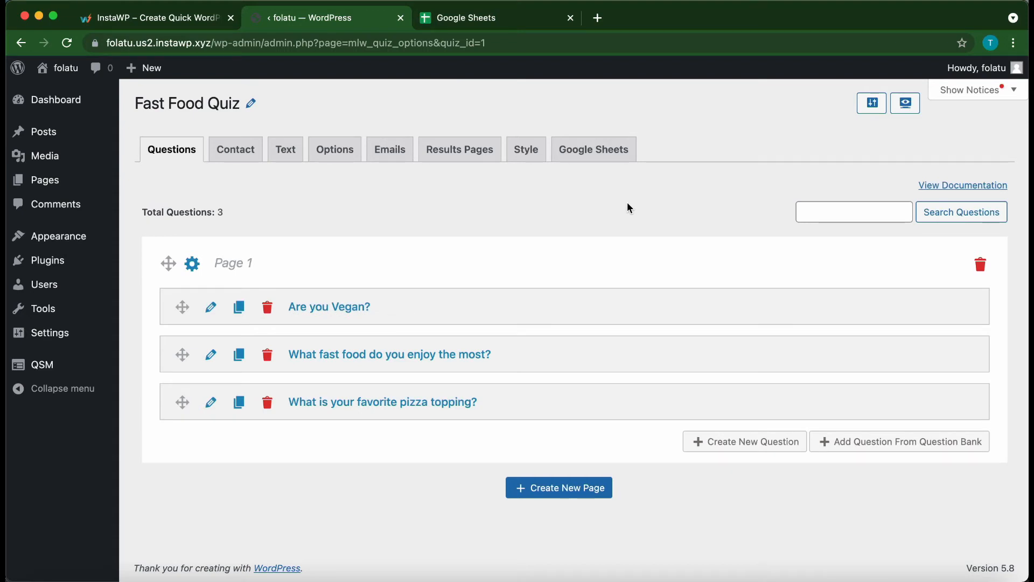
pyautogui.click(593, 149)
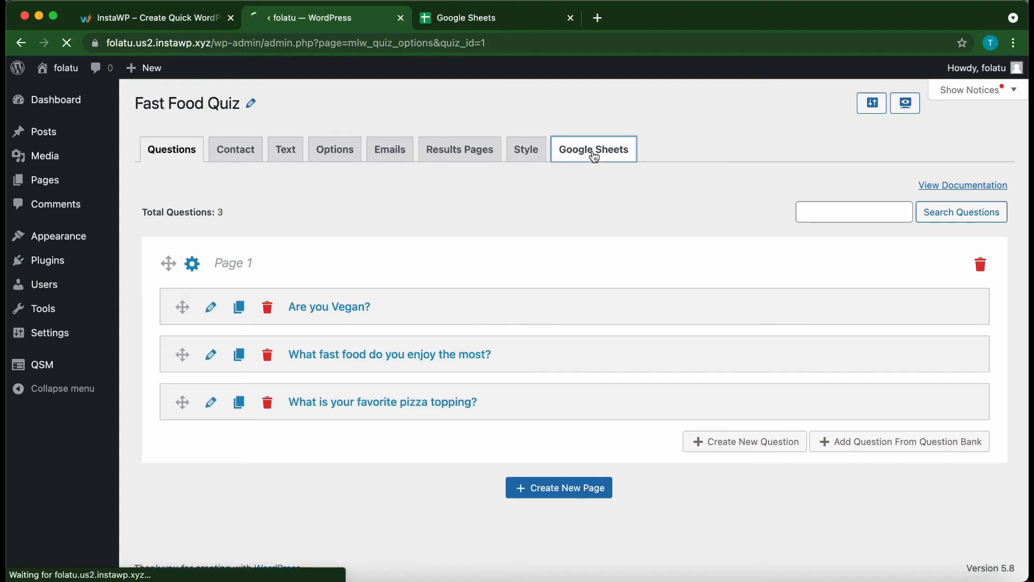
# - Bring up the blank Surveys spreadsheet to copy its spreadsheet ID from the address
pyautogui.click(594, 149)
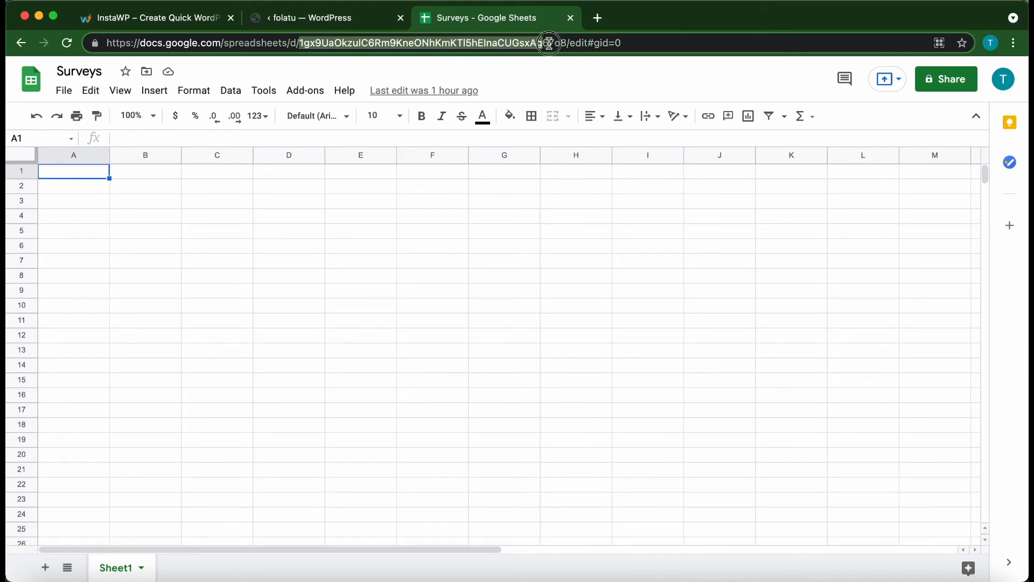
pyautogui.moveTo(566, 43)
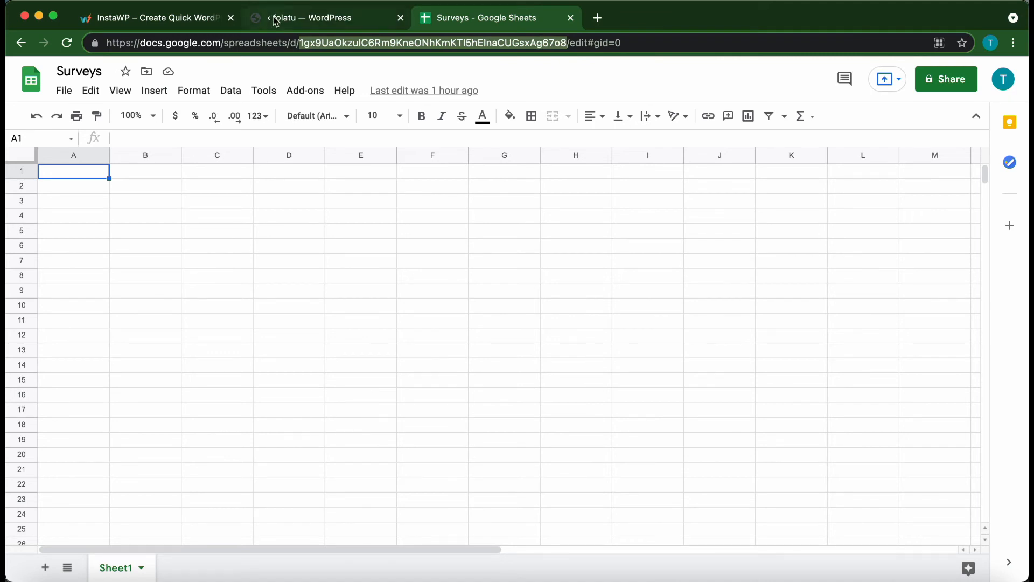
pyautogui.click(323, 17)
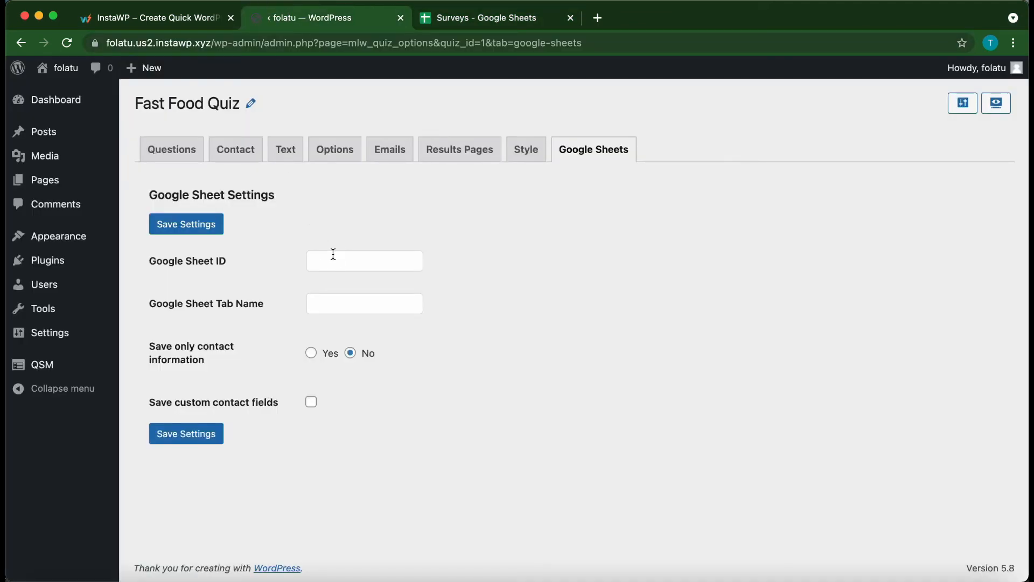
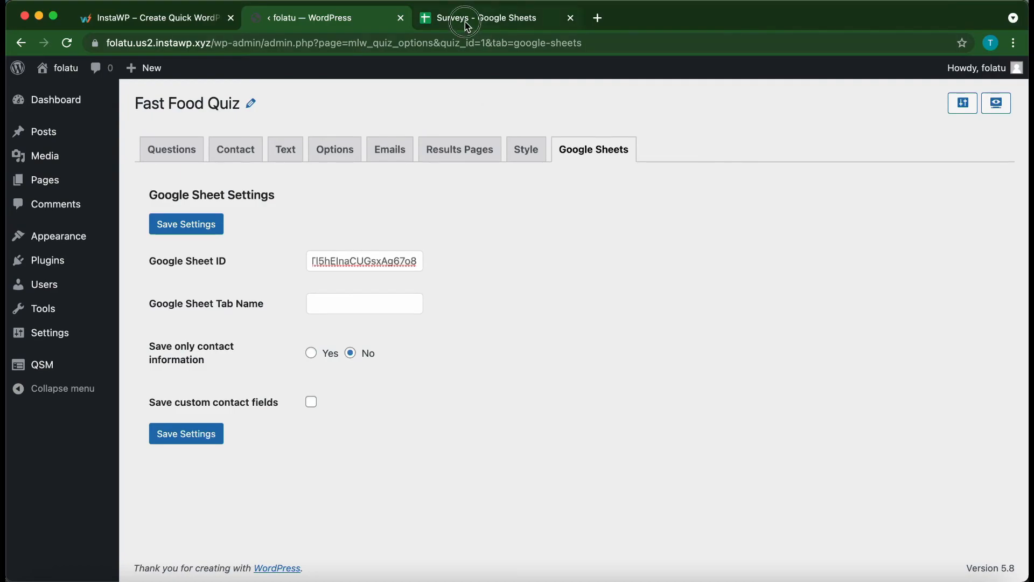
pyautogui.click(491, 17)
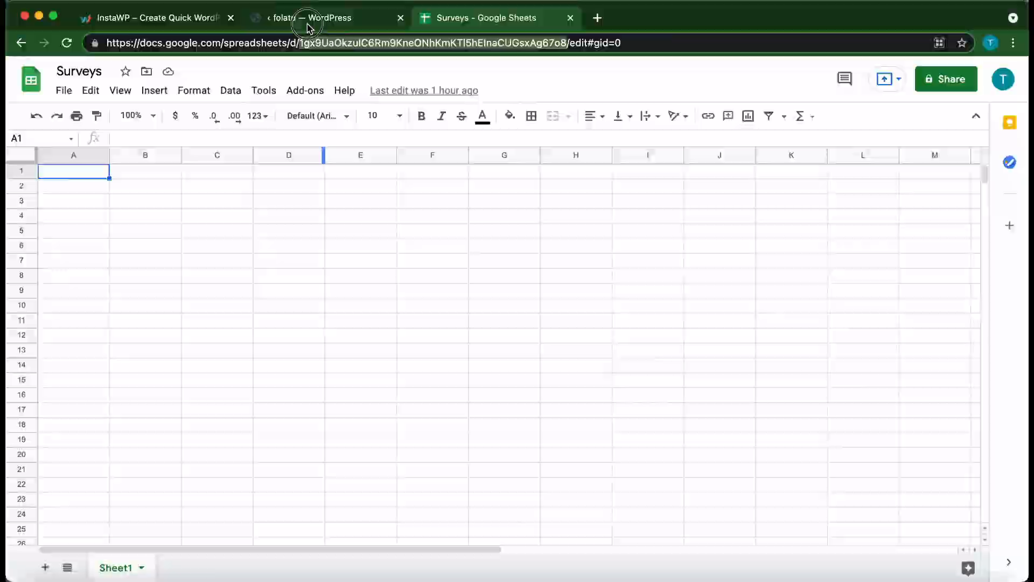
pyautogui.click(323, 18)
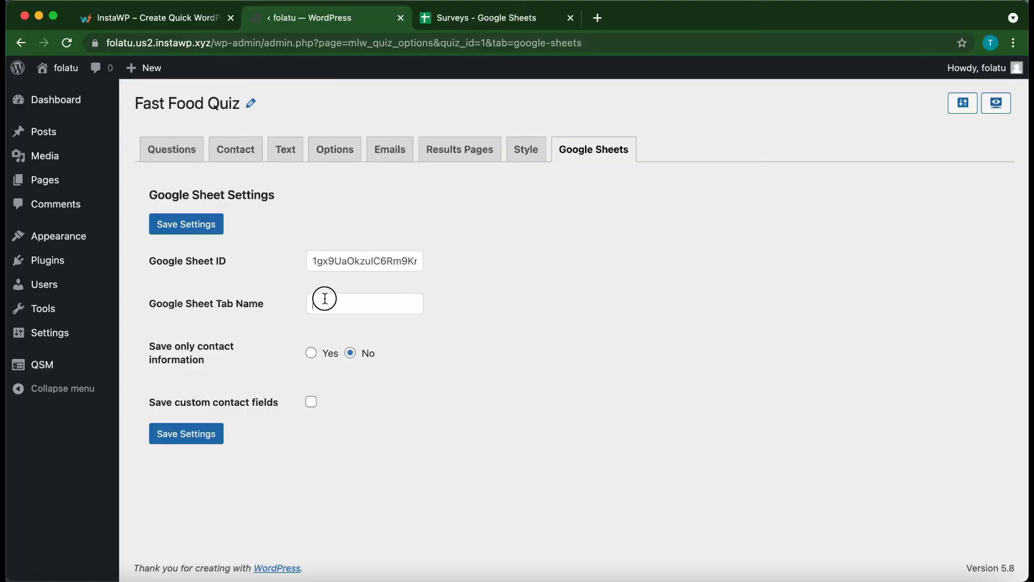
pyautogui.write('Sheet1')
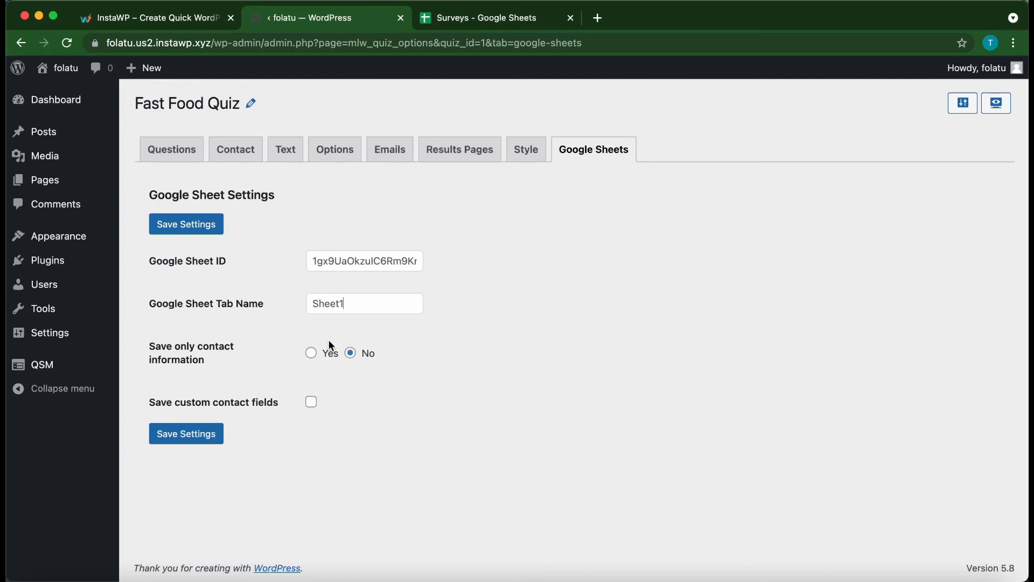
pyautogui.moveTo(280, 367)
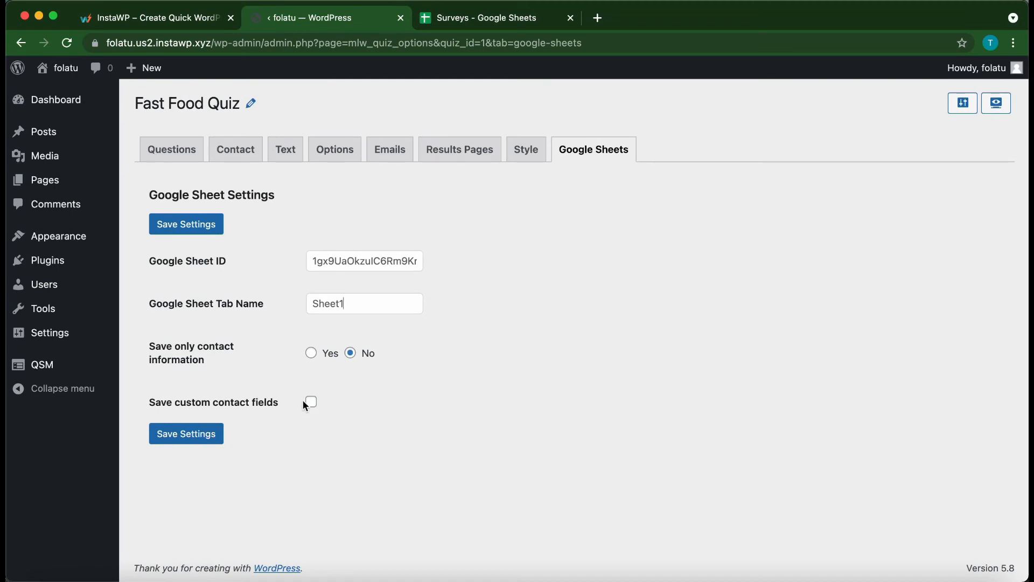
pyautogui.moveTo(309, 407)
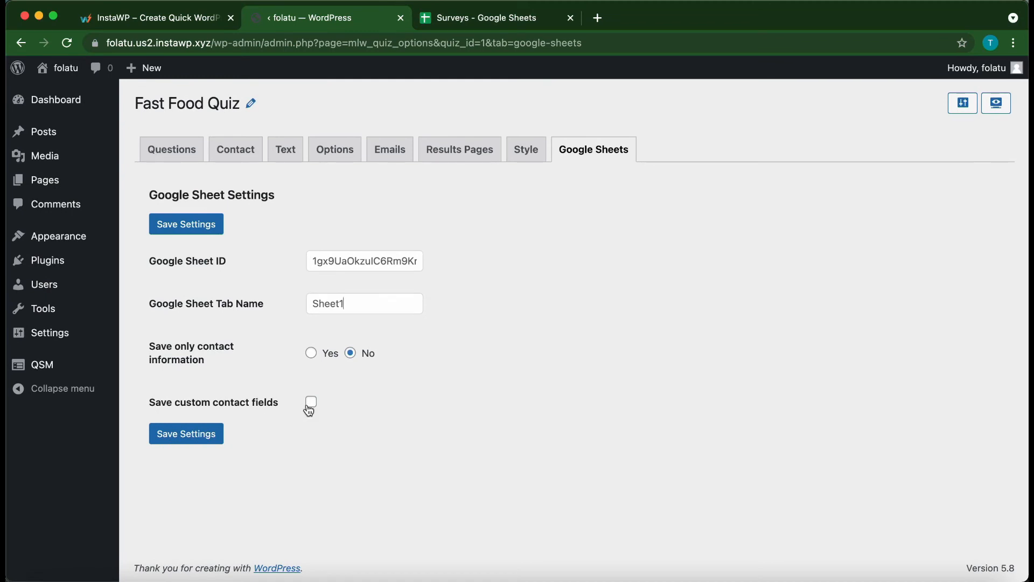
pyautogui.click(185, 434)
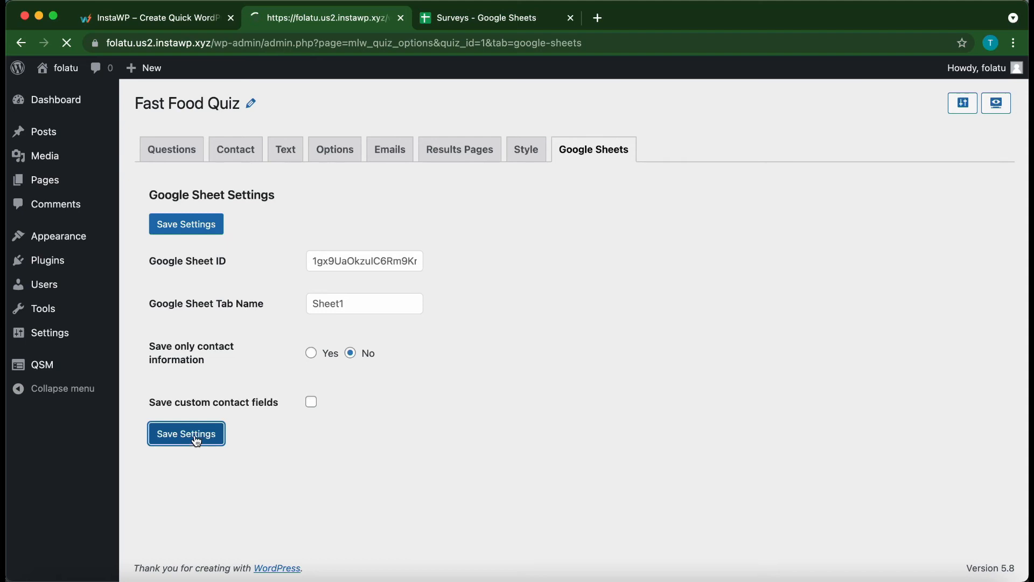
pyautogui.click(185, 433)
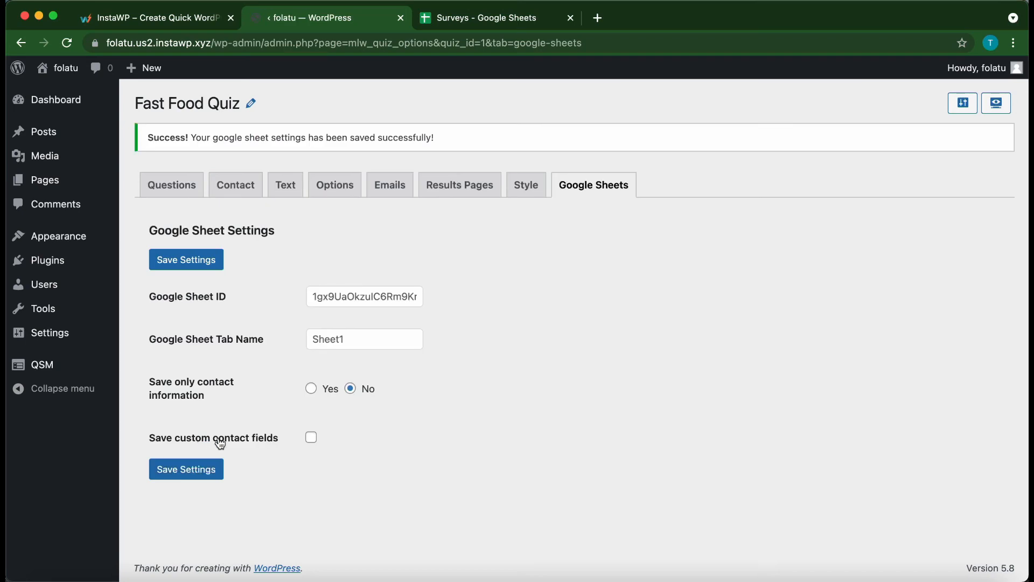
pyautogui.moveTo(323, 260)
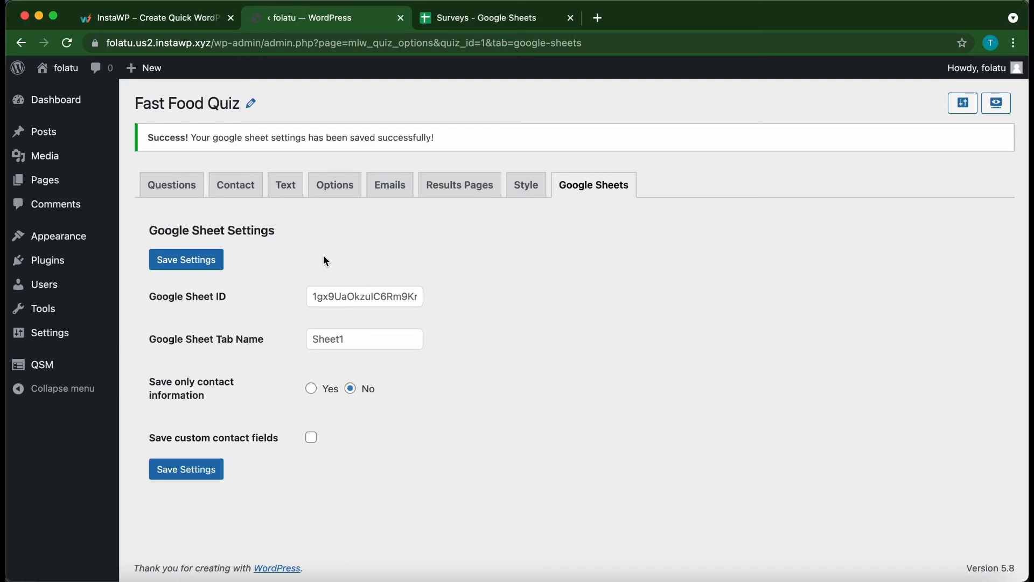
pyautogui.moveTo(344, 218)
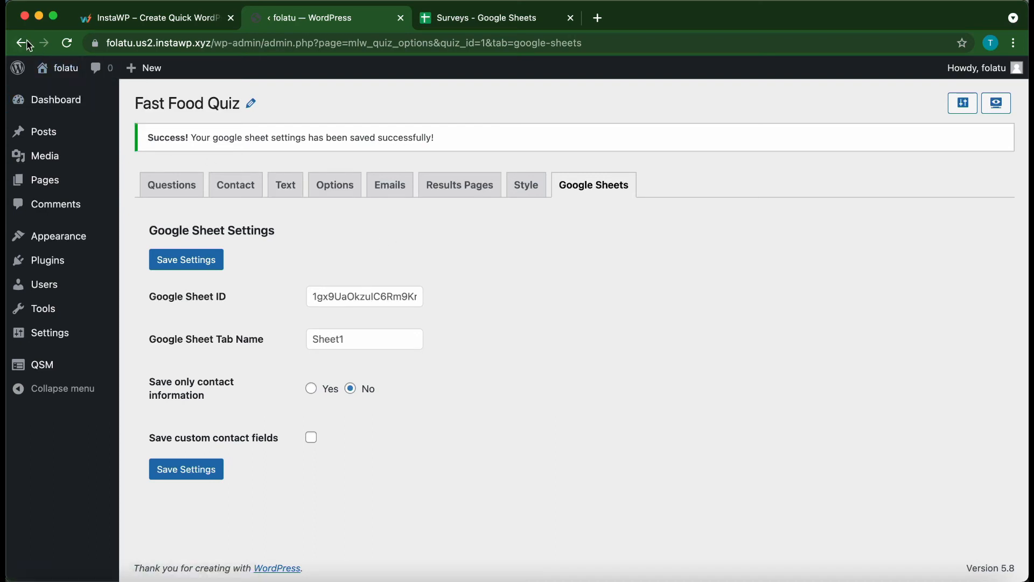
# - View the quiz's three questions and launch the live Fast Food Quiz preview
pyautogui.click(171, 185)
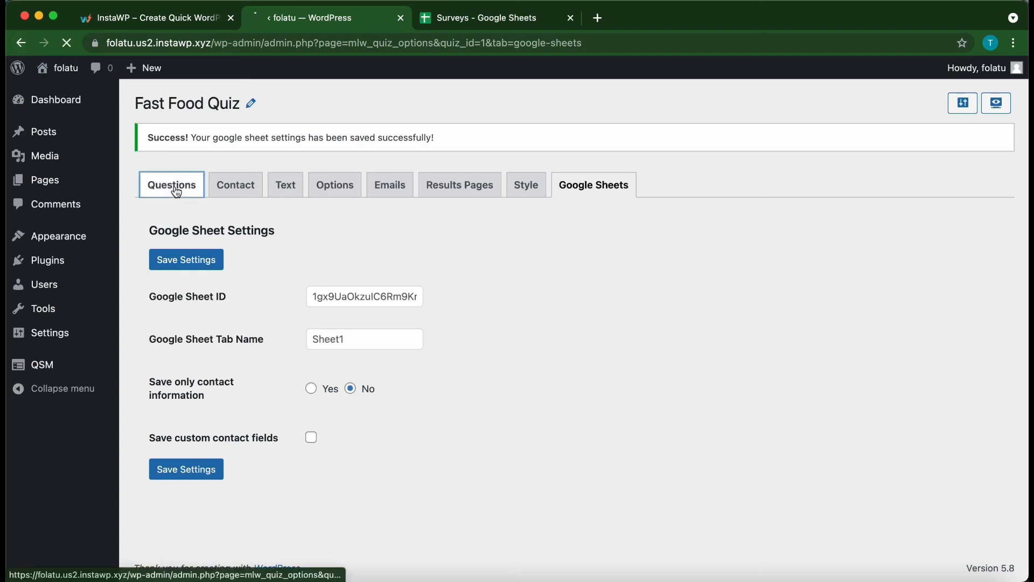
pyautogui.click(170, 184)
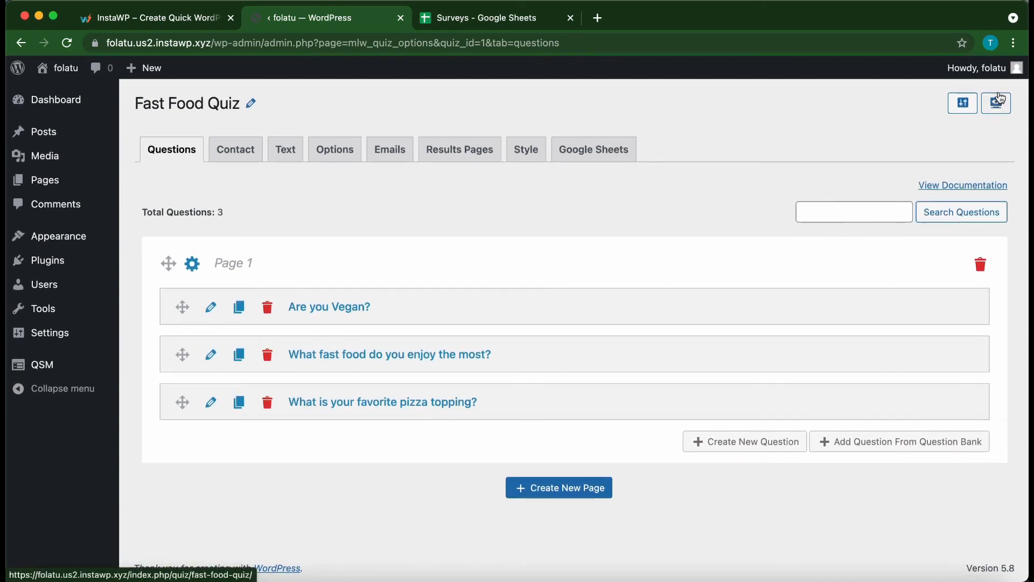
pyautogui.click(996, 103)
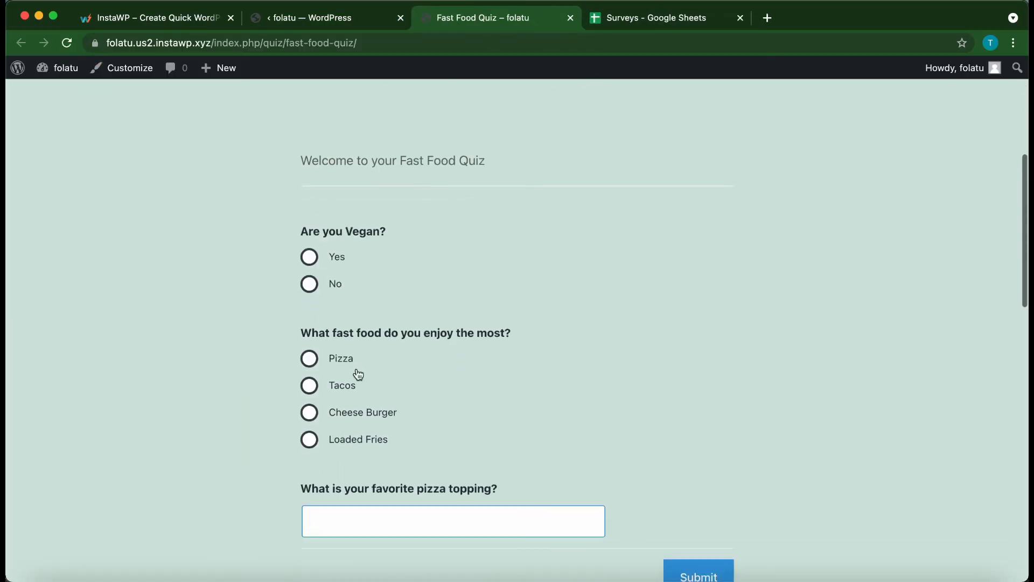
# - Answer No, Tacos and Ham on the live quiz and submit to reach the thank-you page
pyautogui.click(308, 276)
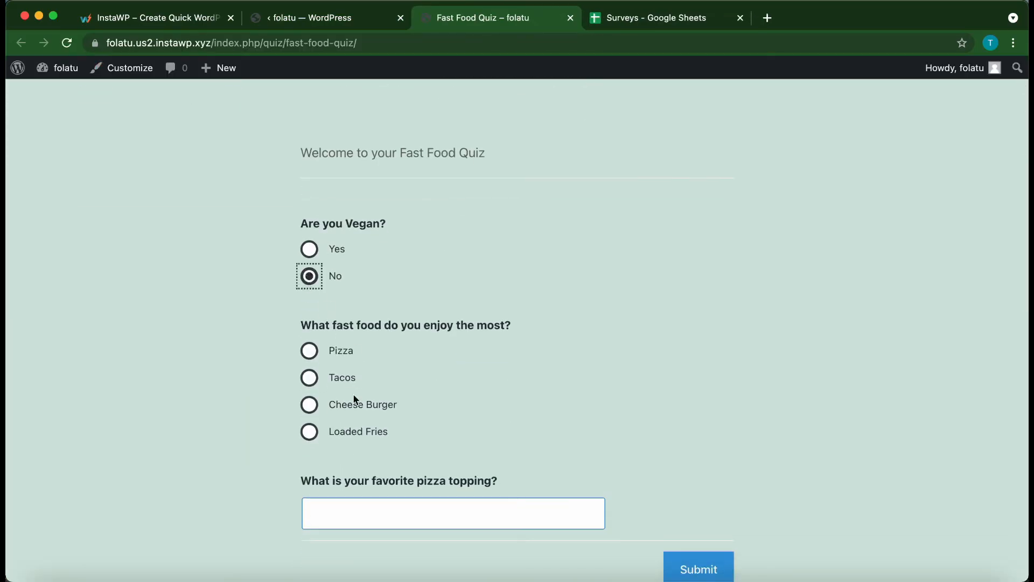
pyautogui.click(308, 328)
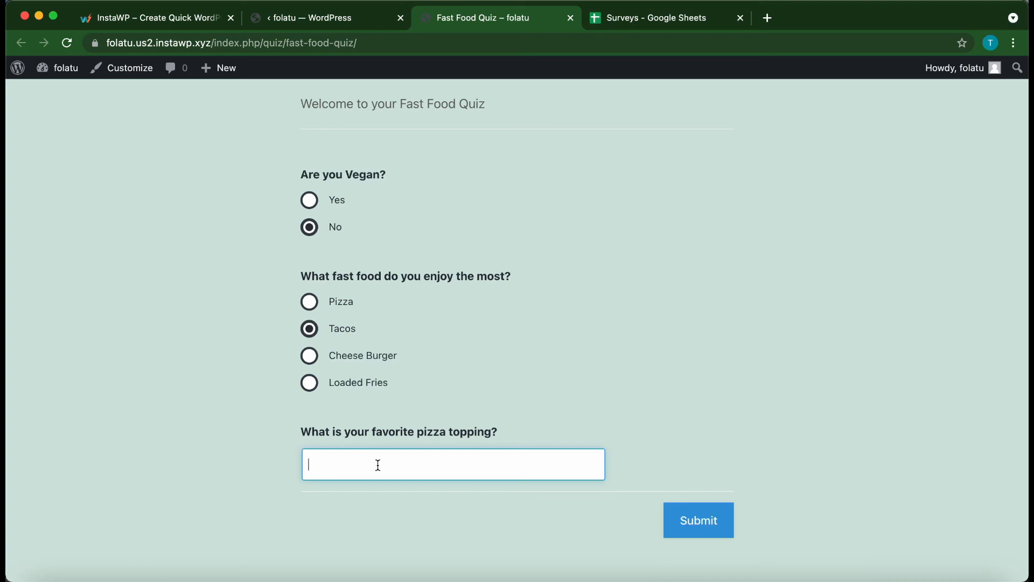
pyautogui.write('Ha')
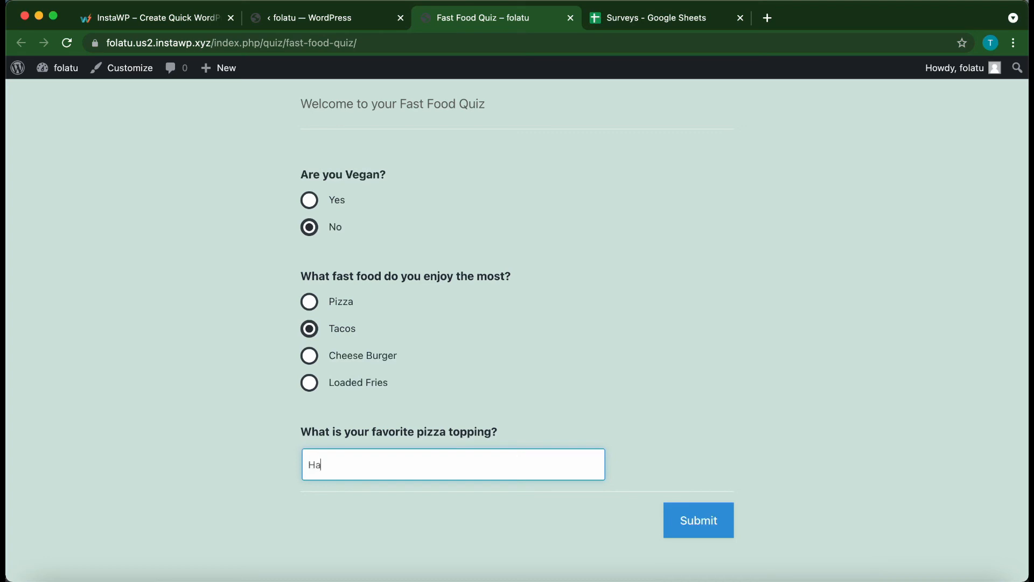
pyautogui.click(699, 520)
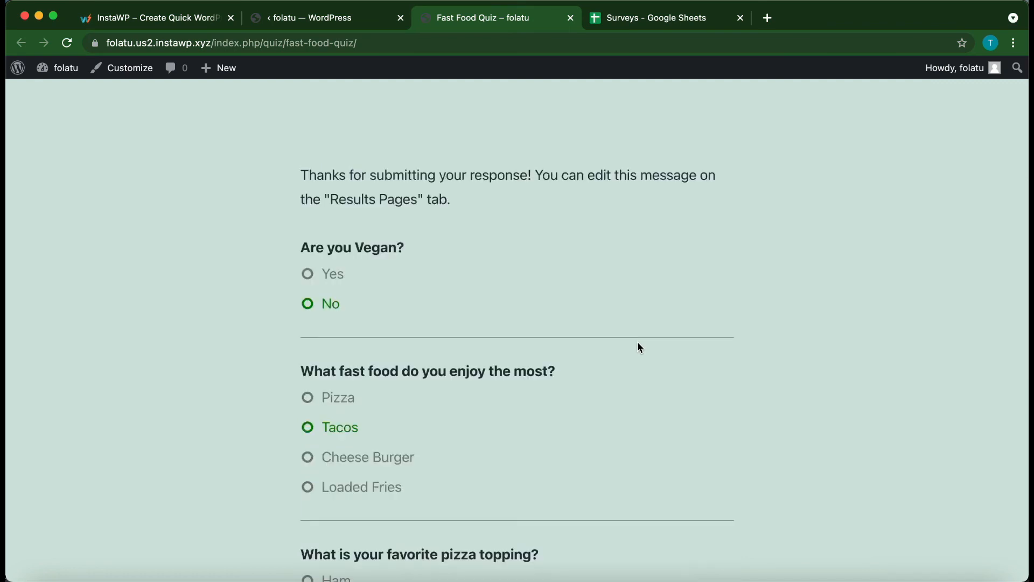
pyautogui.scroll(-3)
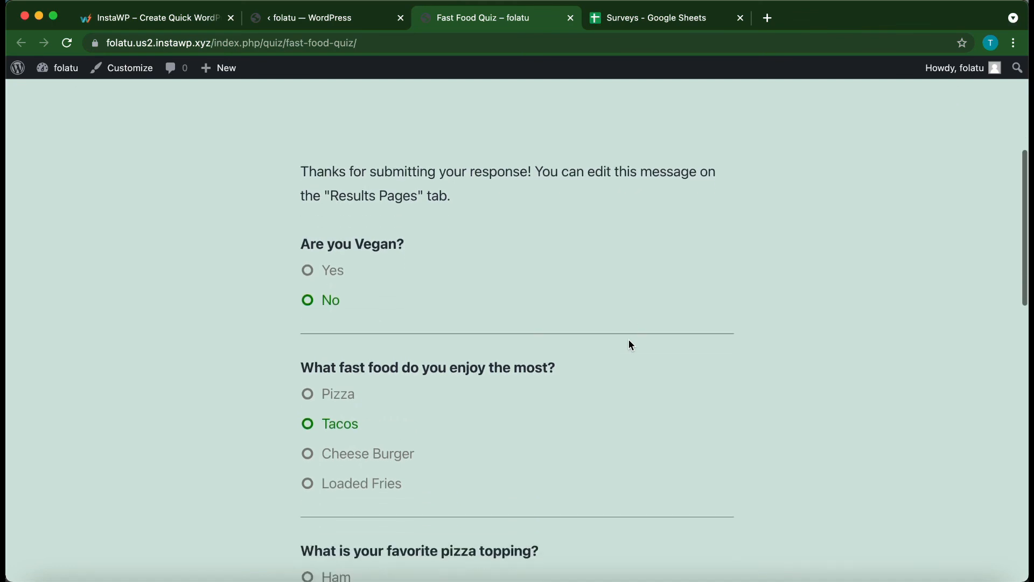
pyautogui.moveTo(656, 114)
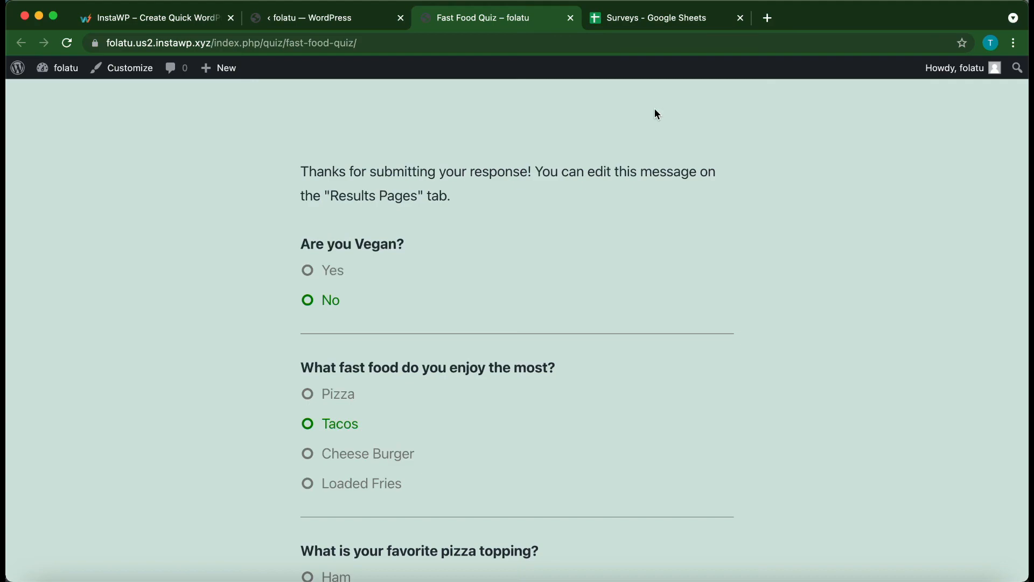
pyautogui.moveTo(607, 18)
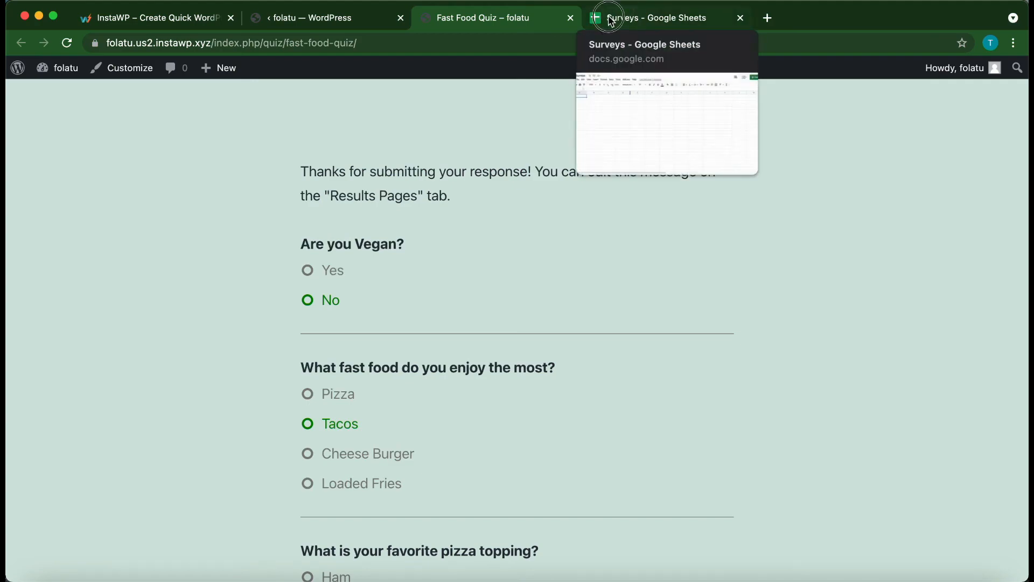
# - Confirm the Surveys spreadsheet shows the new No, Tacos, Ham response row
pyautogui.click(659, 18)
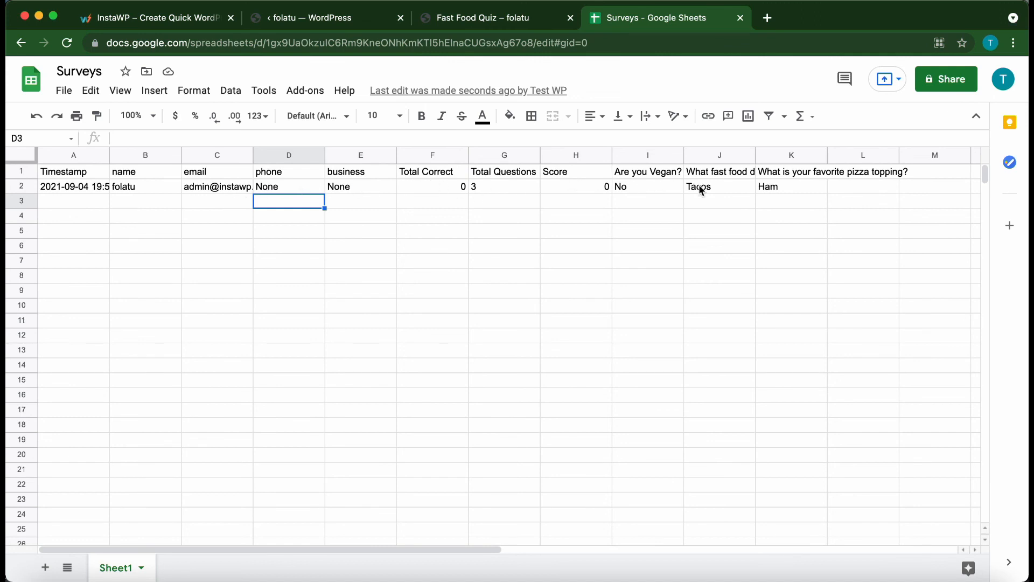
pyautogui.moveTo(826, 203)
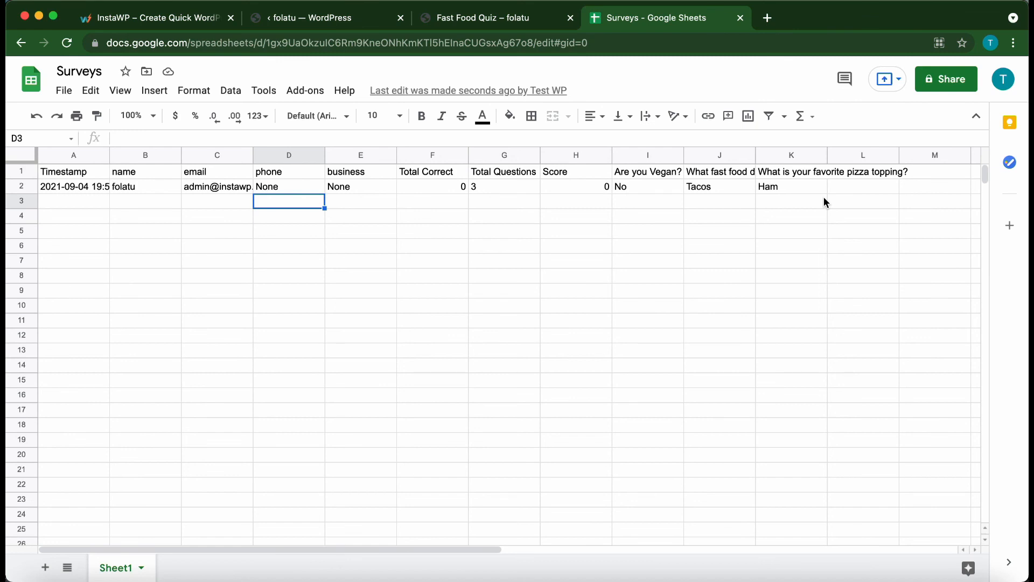
pyautogui.moveTo(706, 209)
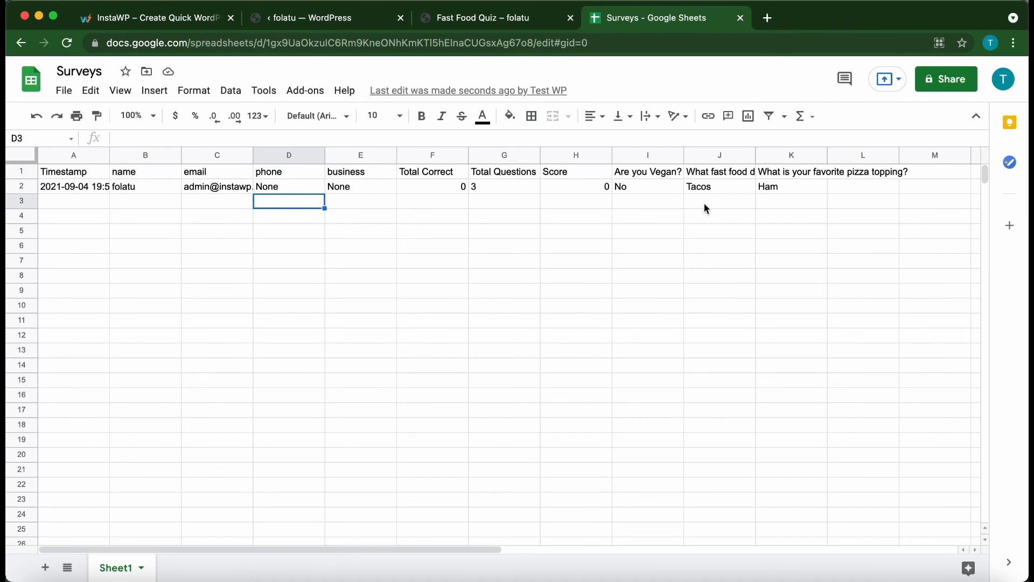
pyautogui.moveTo(698, 209)
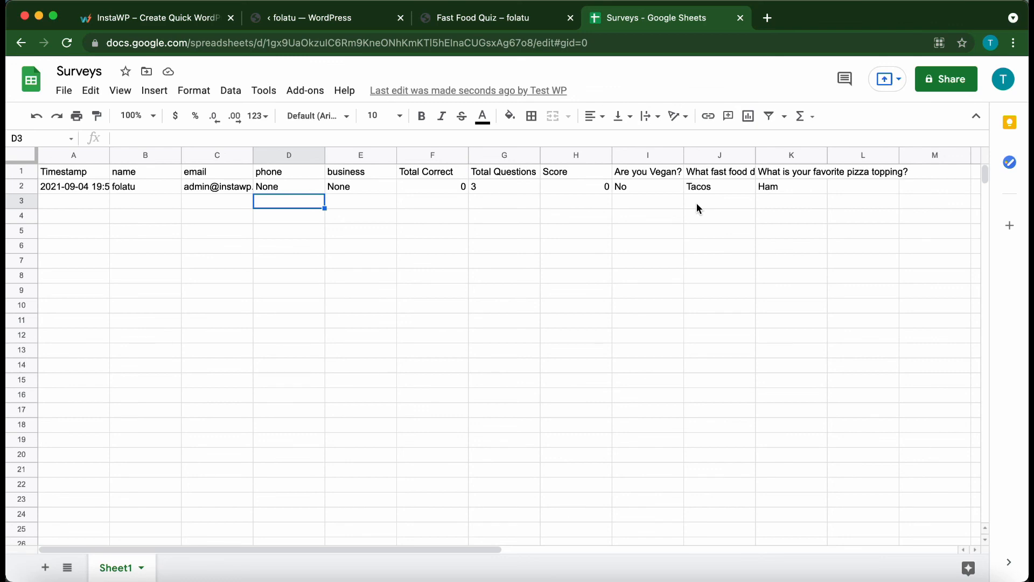